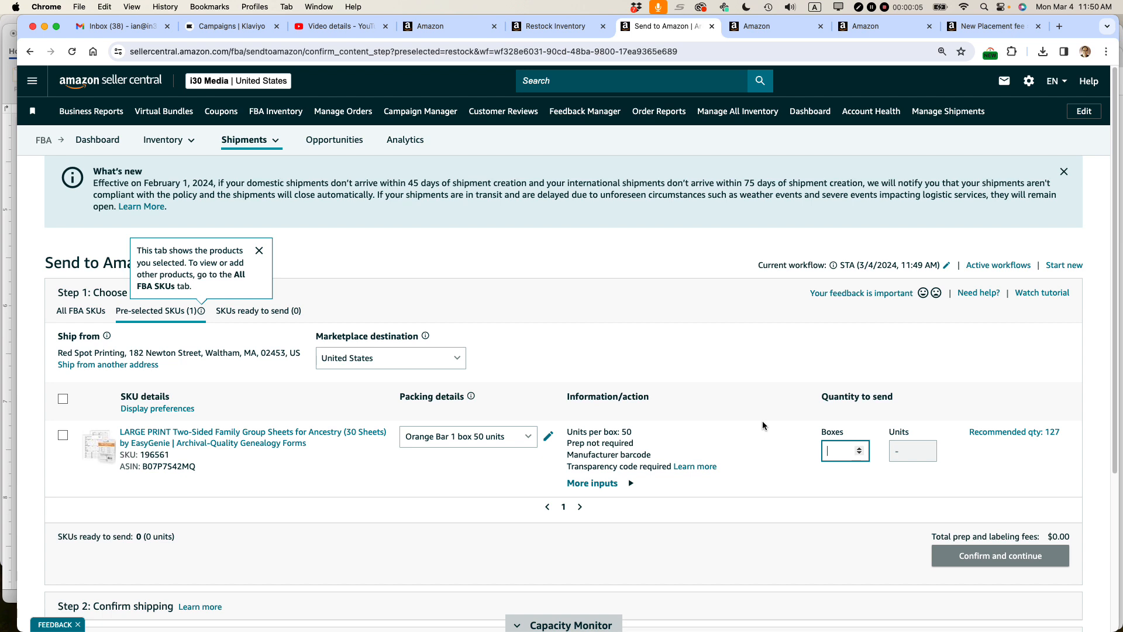
{"action": "mouse_move", "coordinate": [774, 434]}
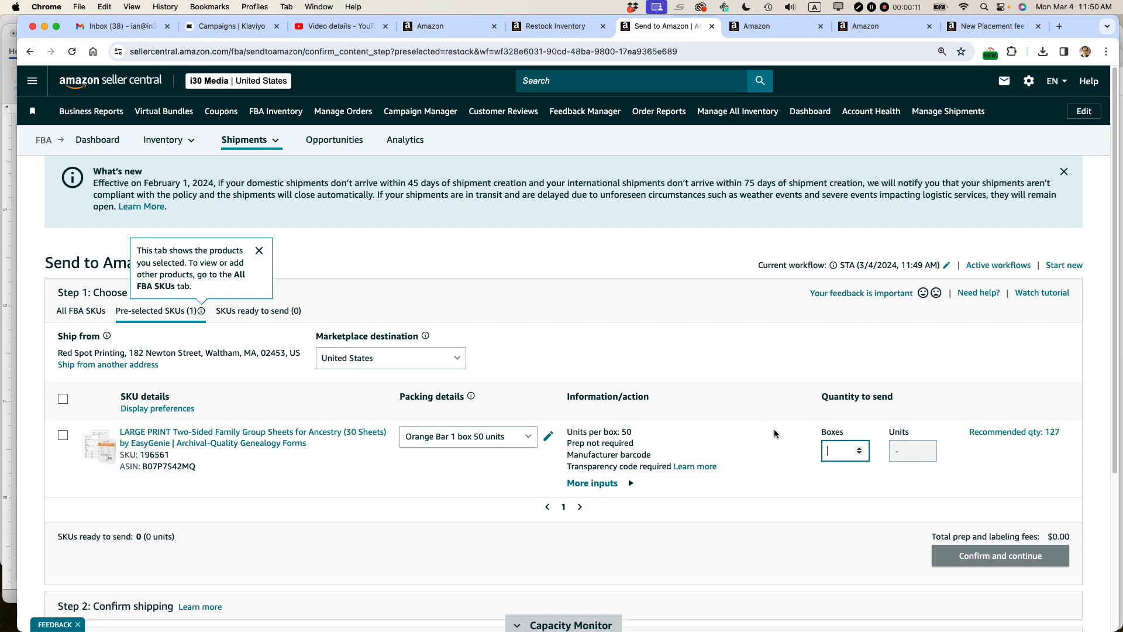
{"action": "mouse_move", "coordinate": [500, 293]}
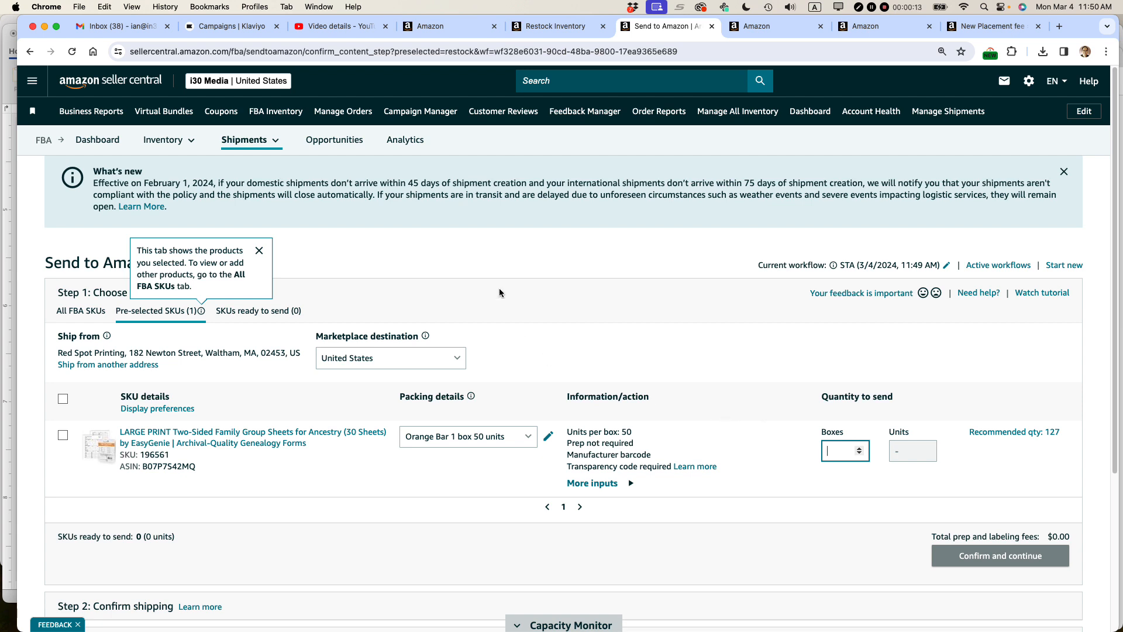
{"action": "mouse_move", "coordinate": [569, 259]}
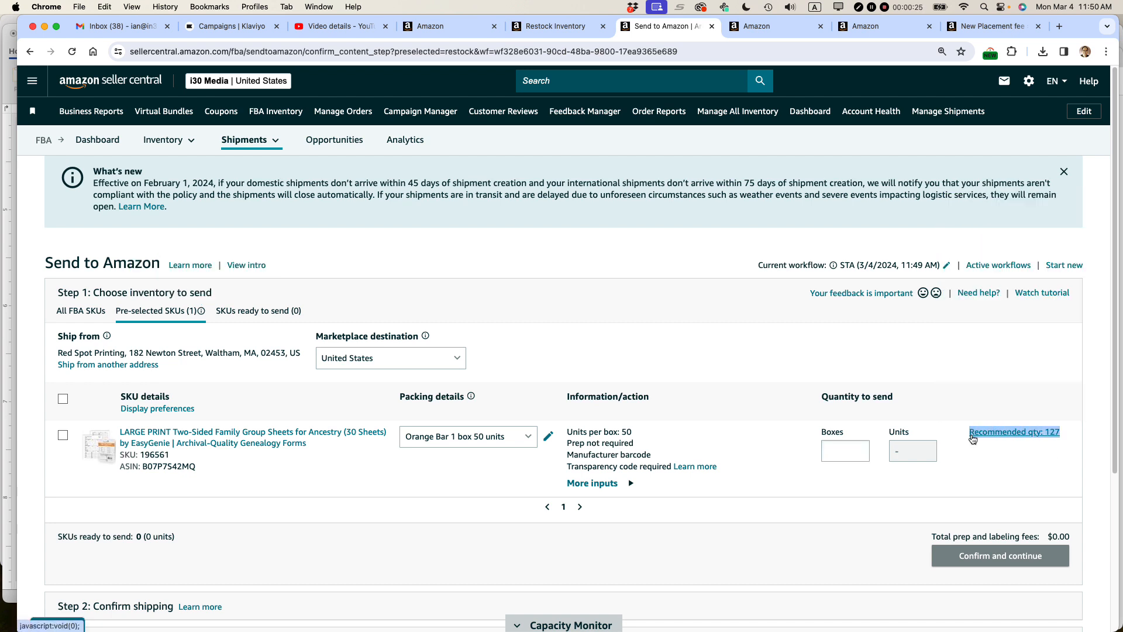
{"action": "mouse_move", "coordinate": [646, 337]}
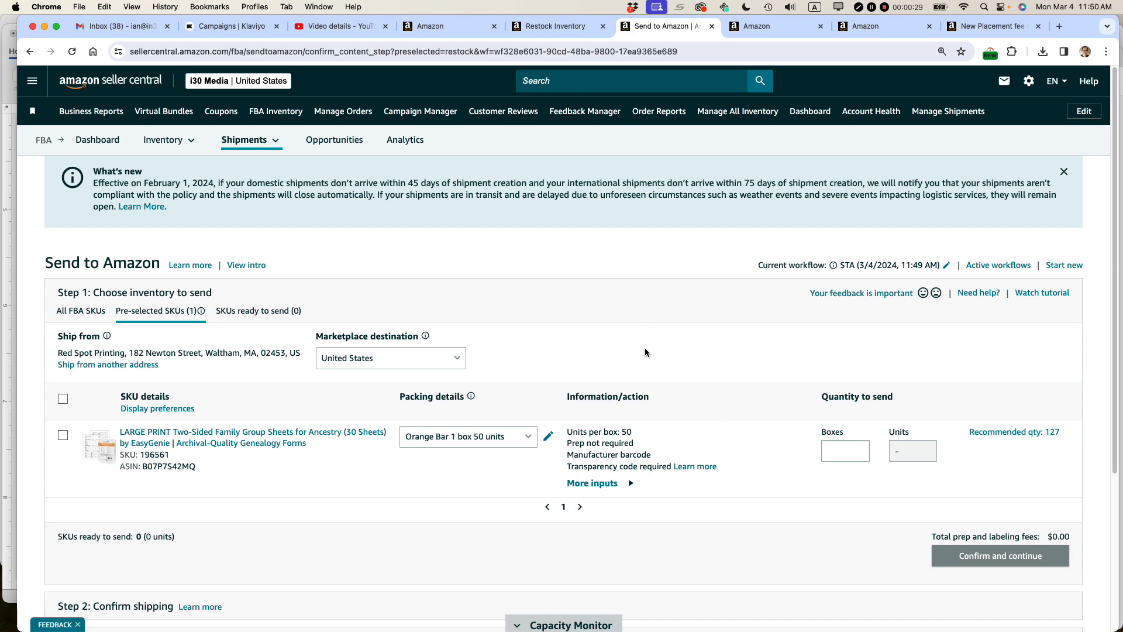
Step: Highlight the $0.12–$0.21 partial-split fee for small standard-size items in the help article
{"action": "left_click", "coordinate": [994, 27]}
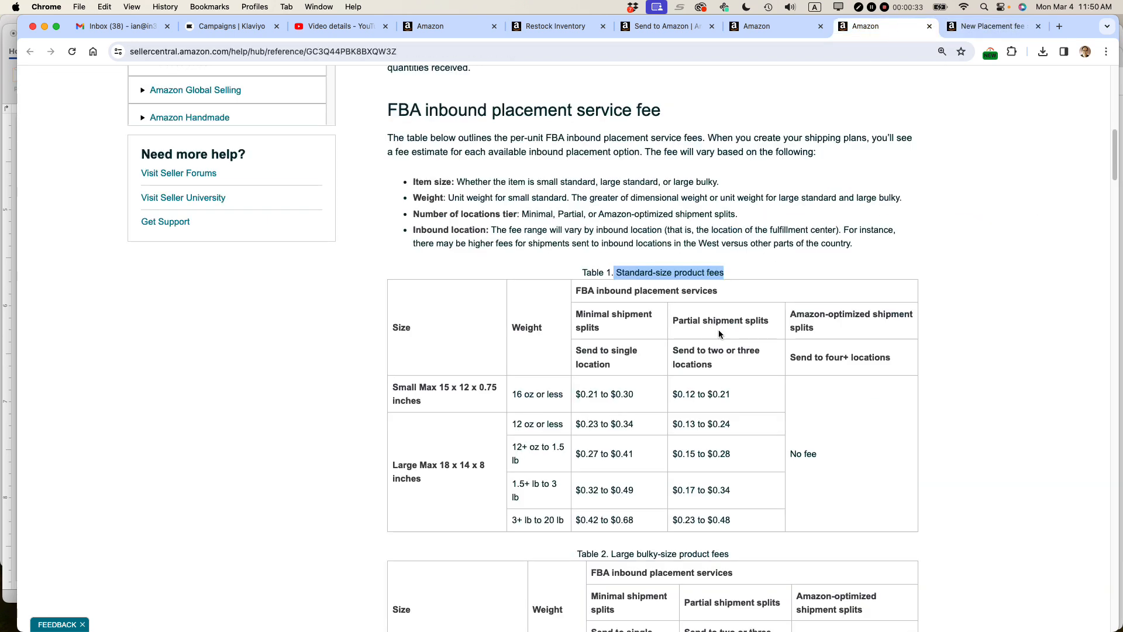
{"action": "double_click", "coordinate": [700, 394]}
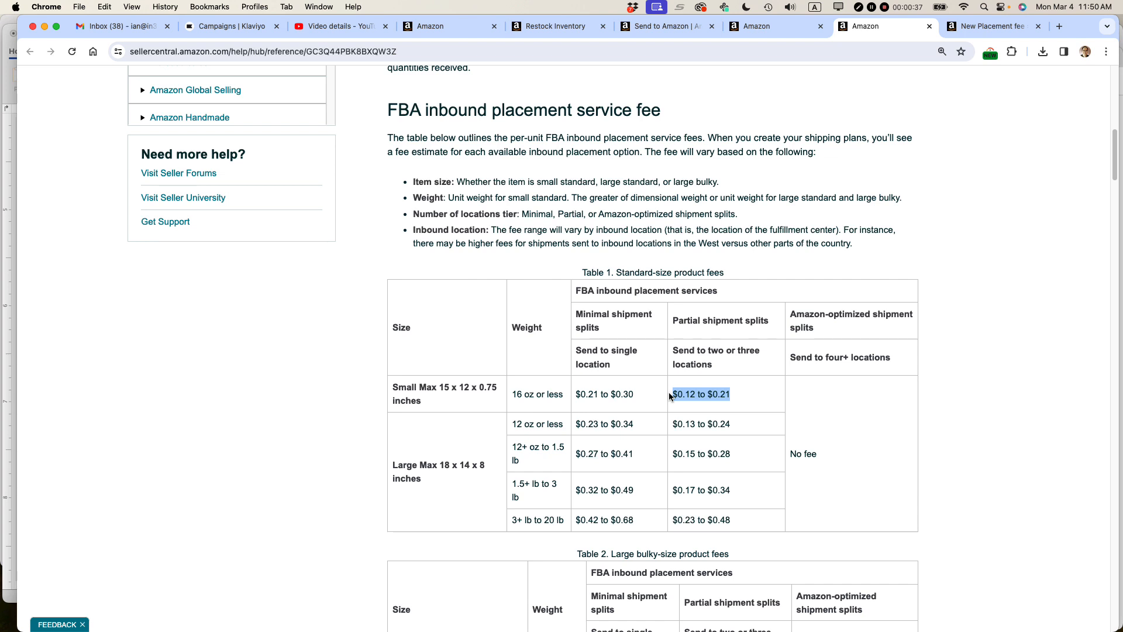
{"action": "mouse_move", "coordinate": [586, 321]}
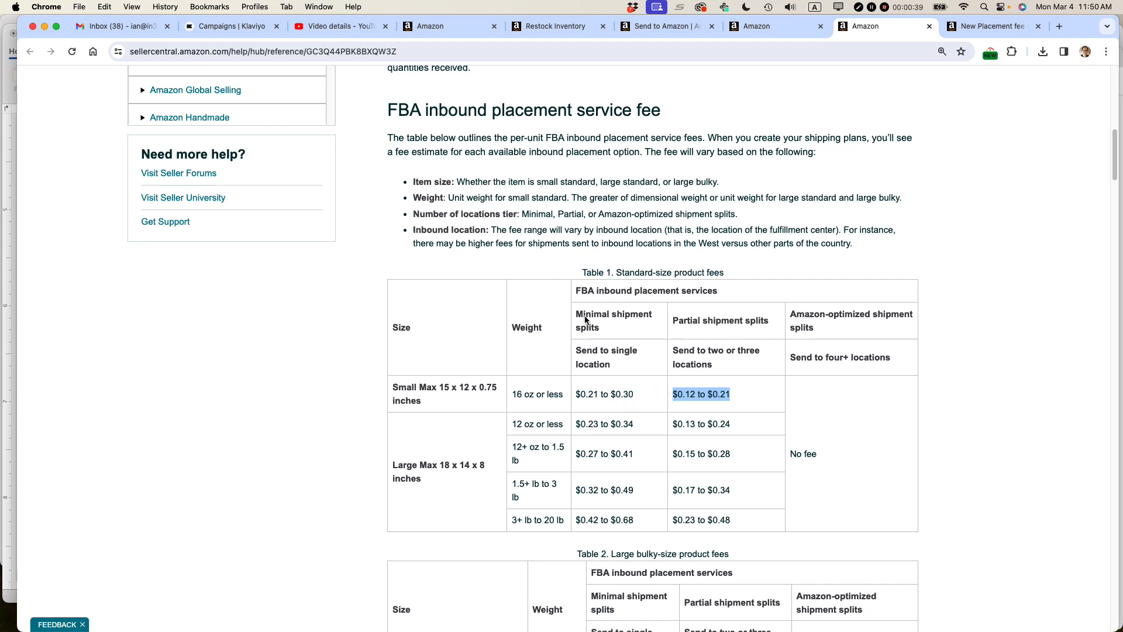
{"action": "mouse_move", "coordinate": [398, 127]}
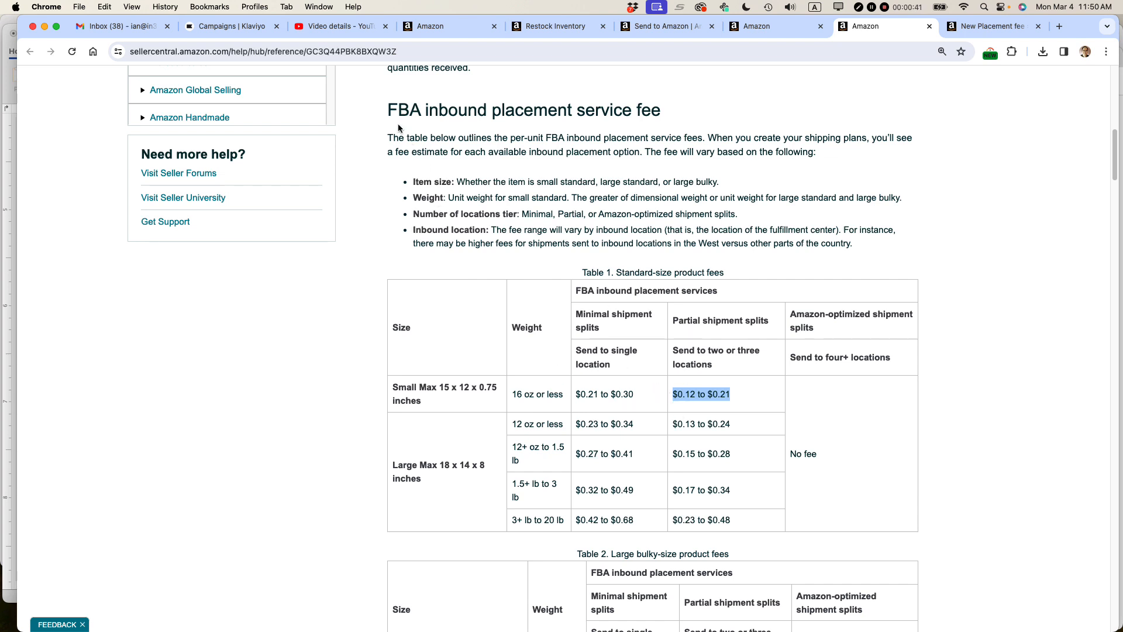
{"action": "mouse_move", "coordinate": [387, 112]}
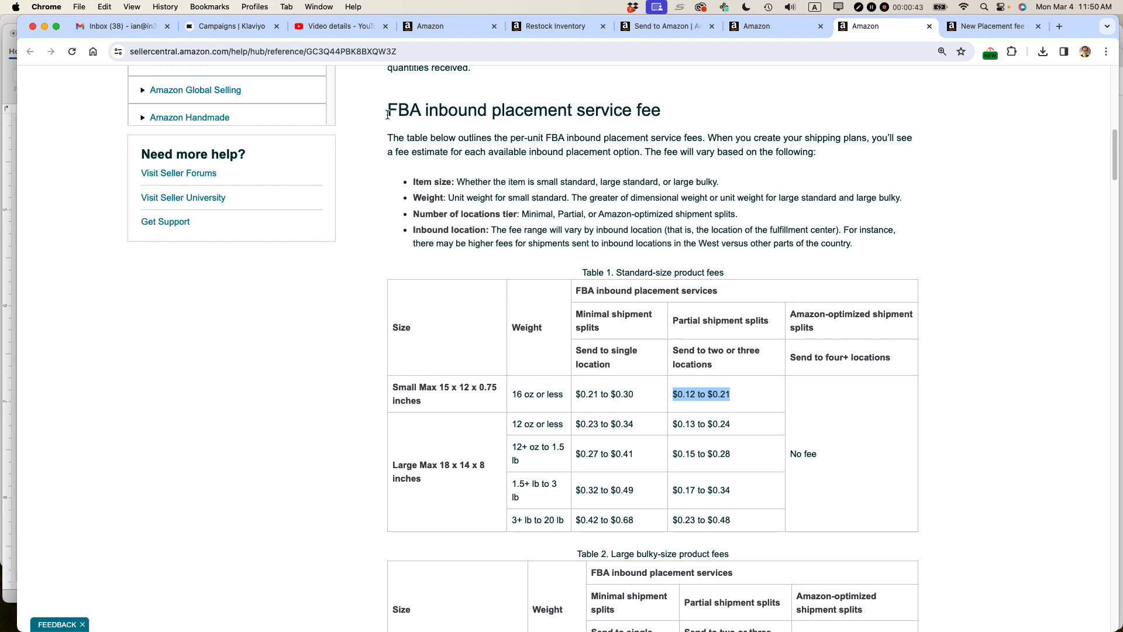
{"action": "mouse_move", "coordinate": [732, 279]}
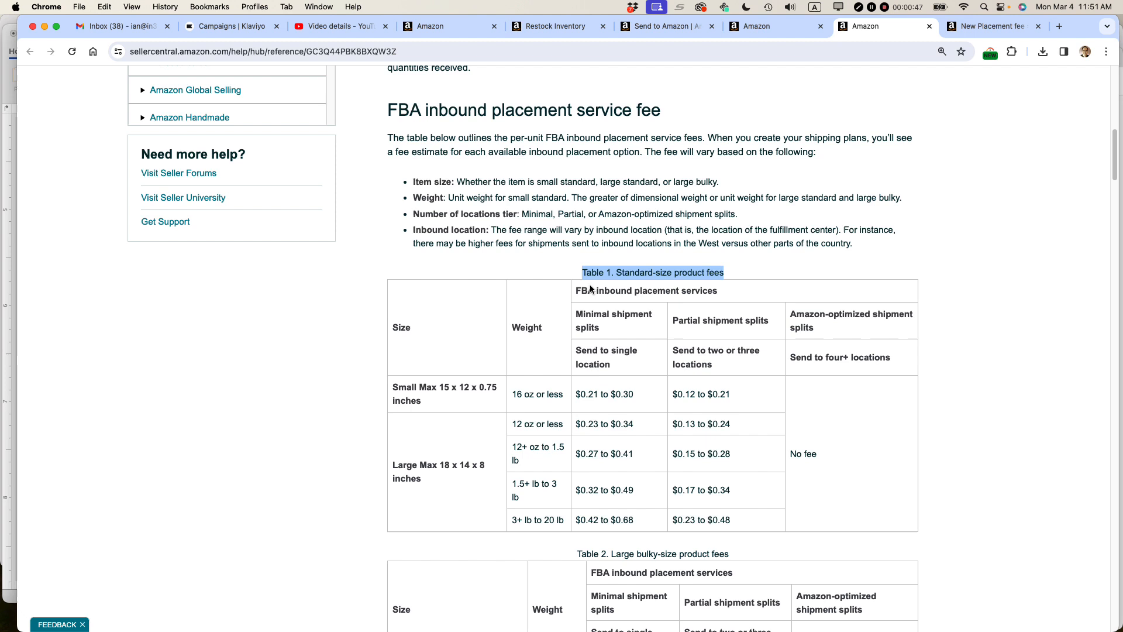
{"action": "mouse_move", "coordinate": [600, 412]}
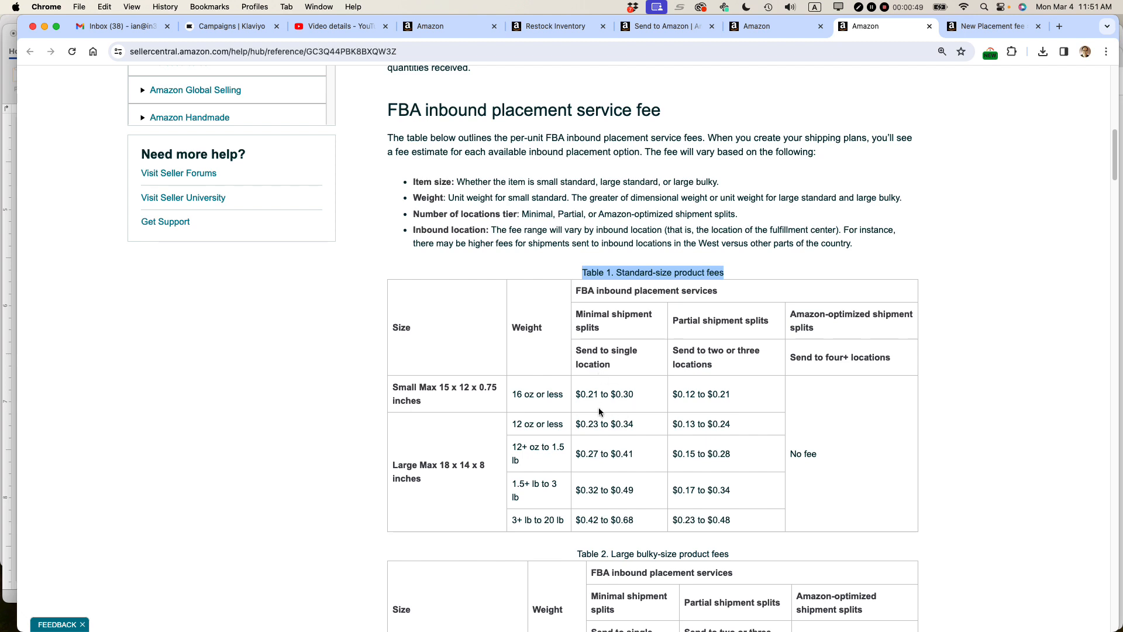
{"action": "mouse_move", "coordinate": [590, 395]}
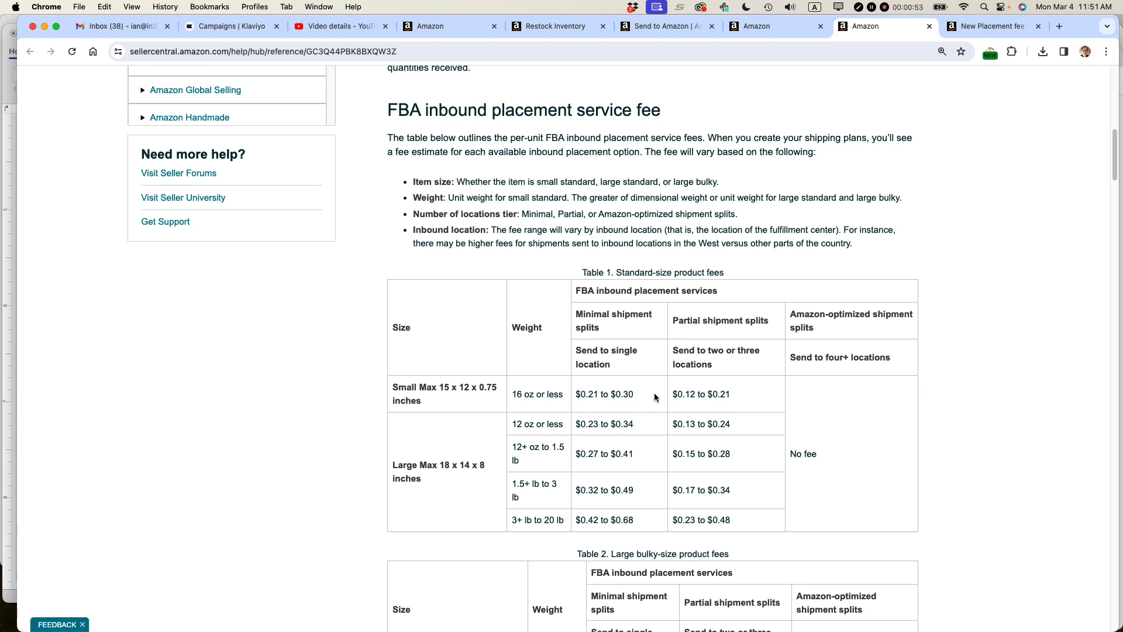
{"action": "mouse_move", "coordinate": [682, 394]}
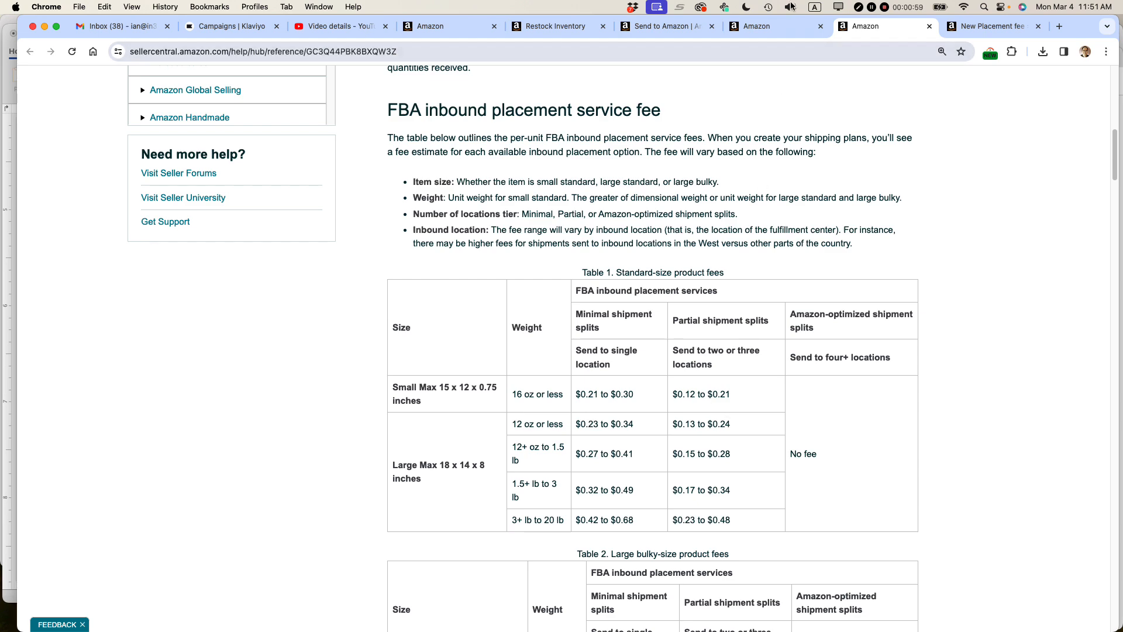
Step: Check an earlier shipment's placement fees, then return to the Send to Amazon inventory step
{"action": "left_click", "coordinate": [665, 26]}
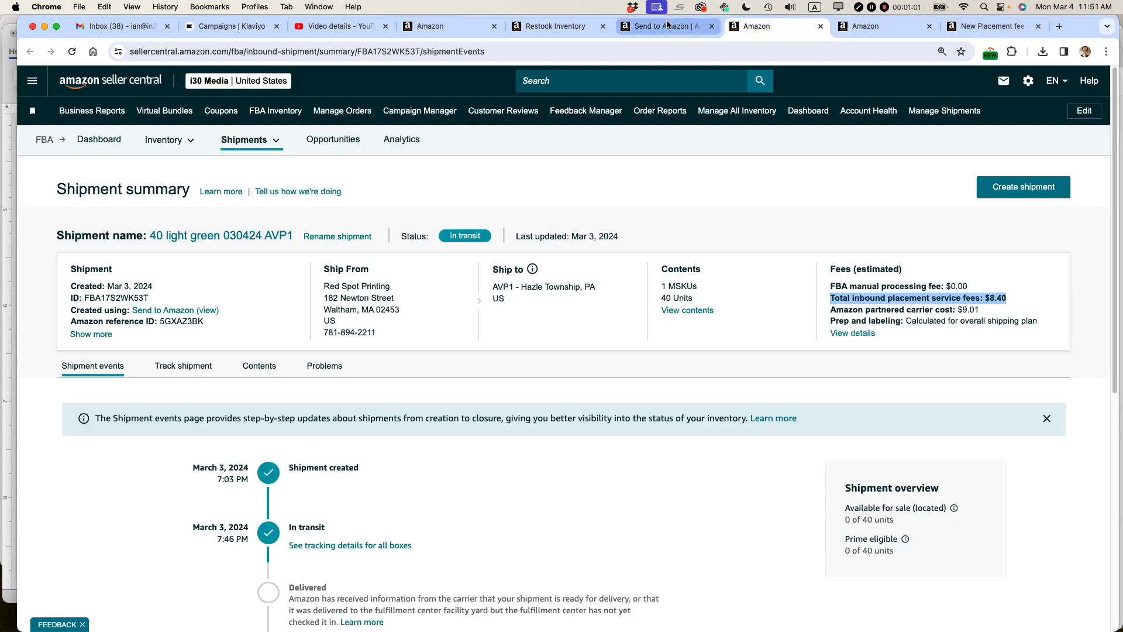
{"action": "left_click", "coordinate": [662, 27]}
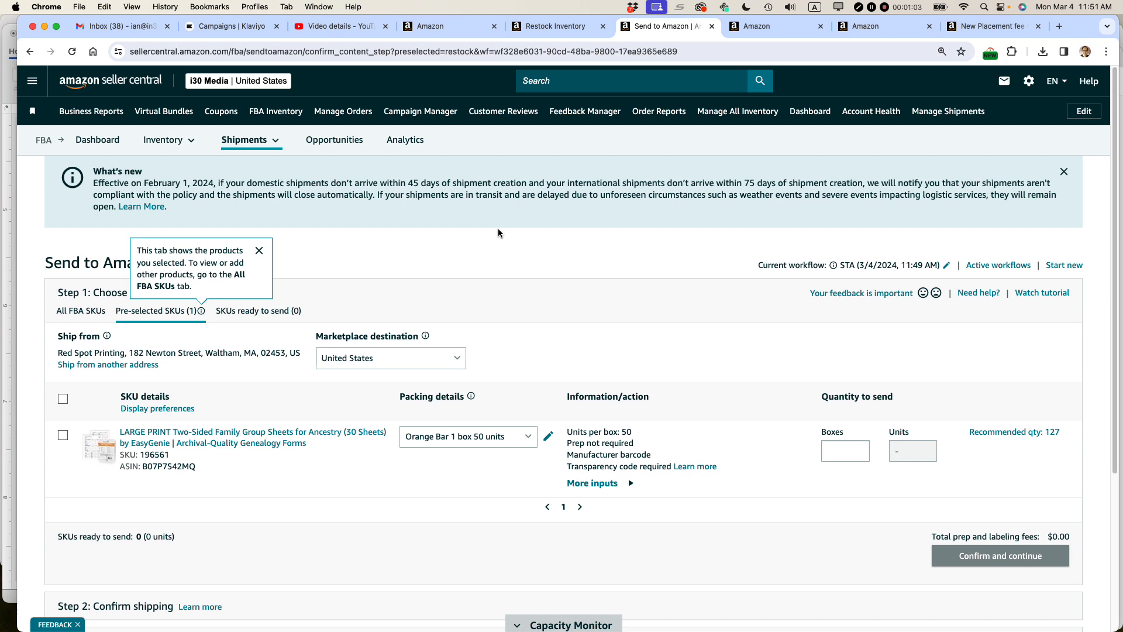
{"action": "mouse_move", "coordinate": [523, 508]}
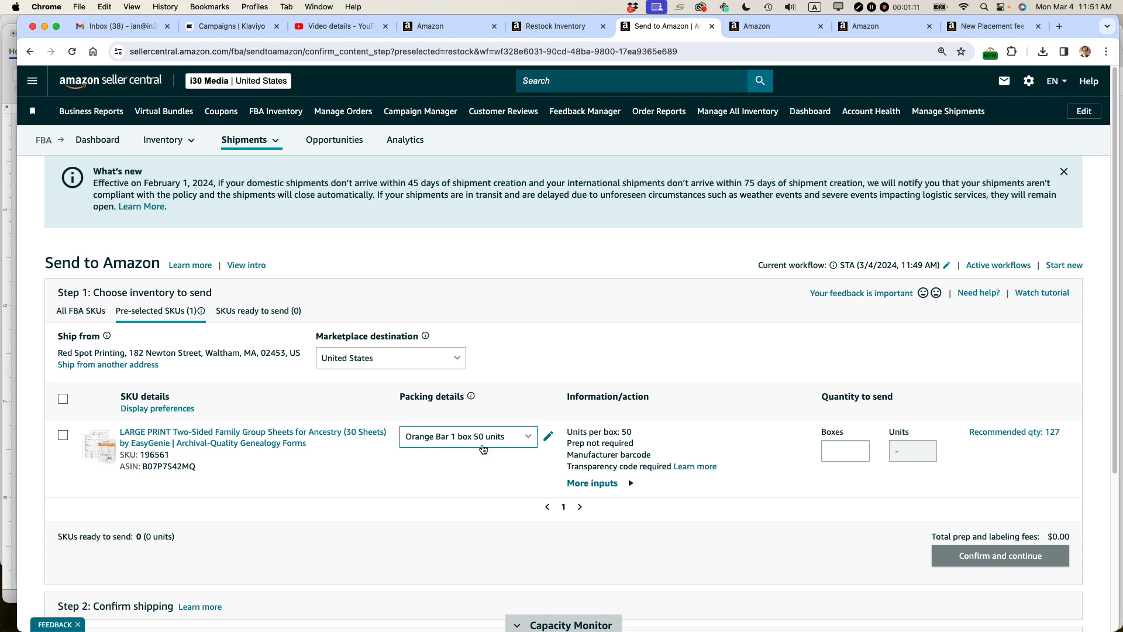
{"action": "mouse_move", "coordinate": [464, 471]}
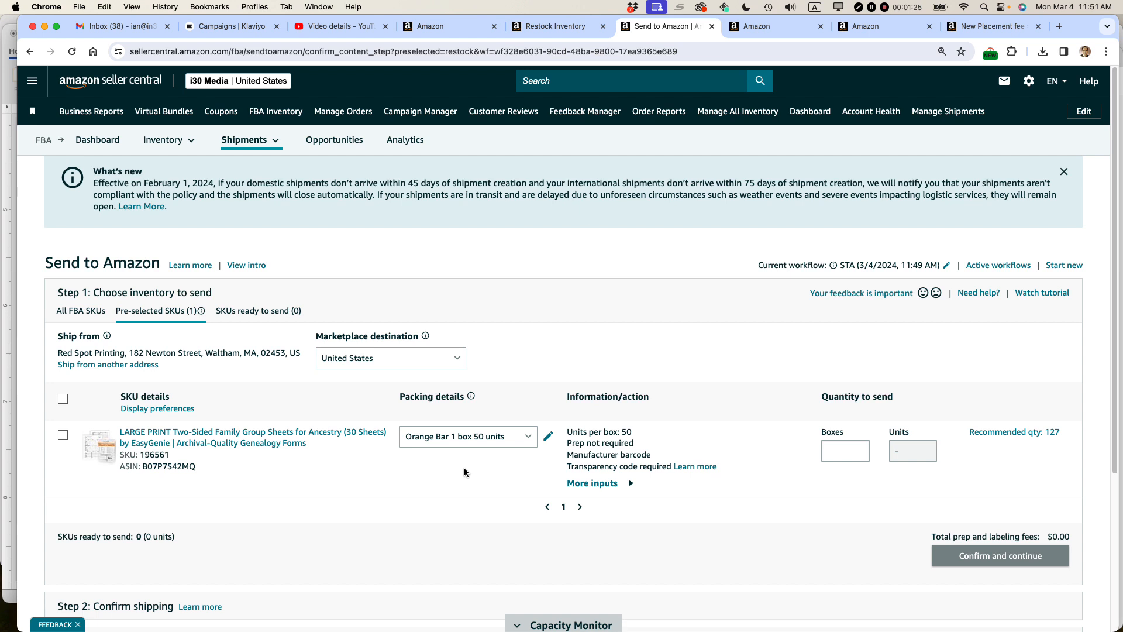
{"action": "mouse_move", "coordinate": [502, 461]}
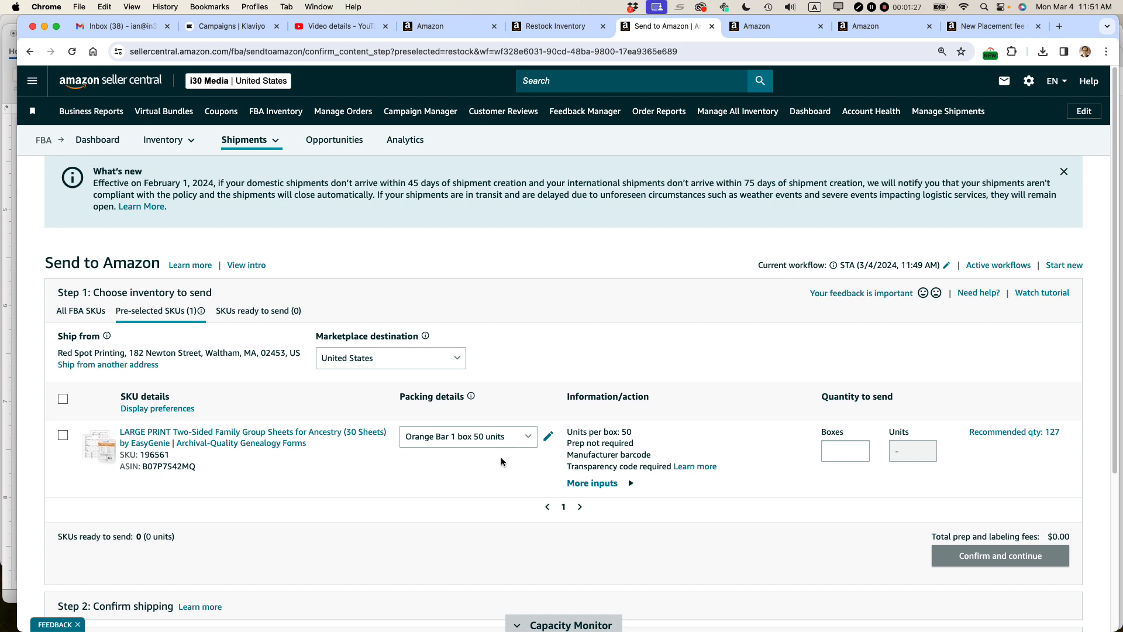
Step: Mark the large-print family group sheets SKU ready to send in 3 boxes, 150 units
{"action": "left_click", "coordinate": [845, 449]}
{"action": "type", "text": "3"}
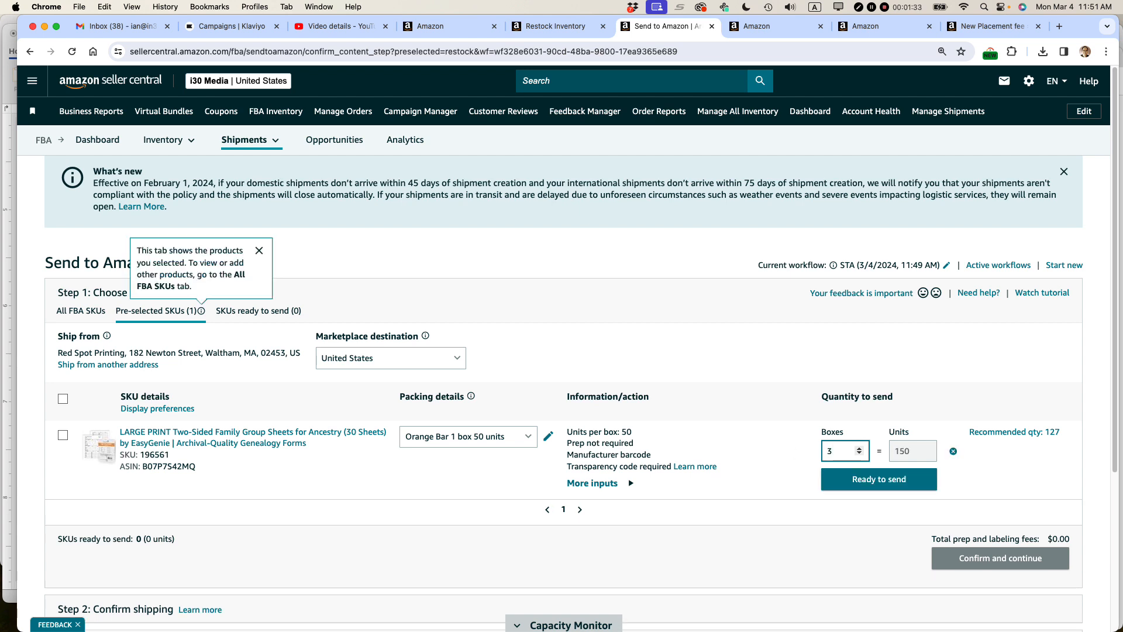
{"action": "left_click", "coordinate": [879, 478]}
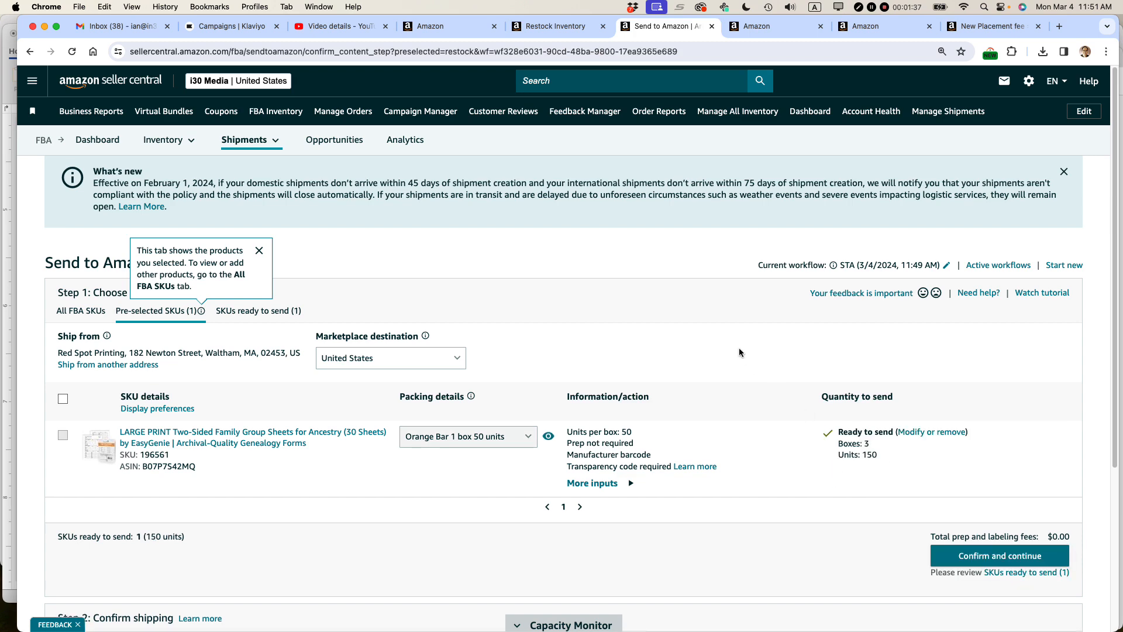
{"action": "scroll", "scroll_direction": "down", "scroll_amount": 3}
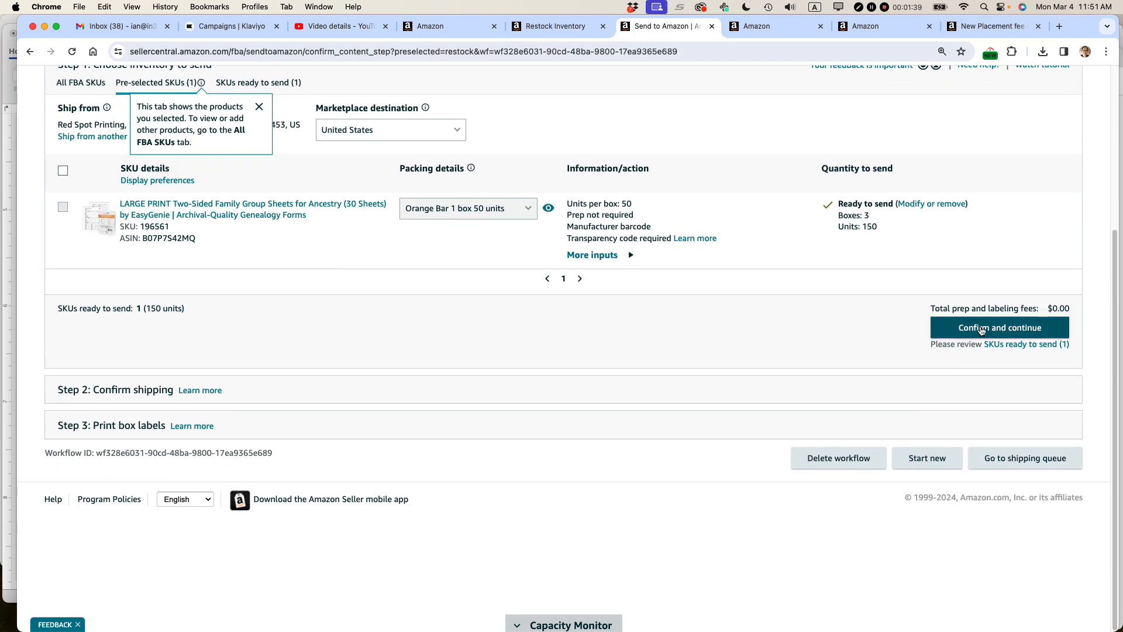
Step: Confirm the inventory and continue so the SKU is validated for shipping
{"action": "left_click", "coordinate": [999, 328]}
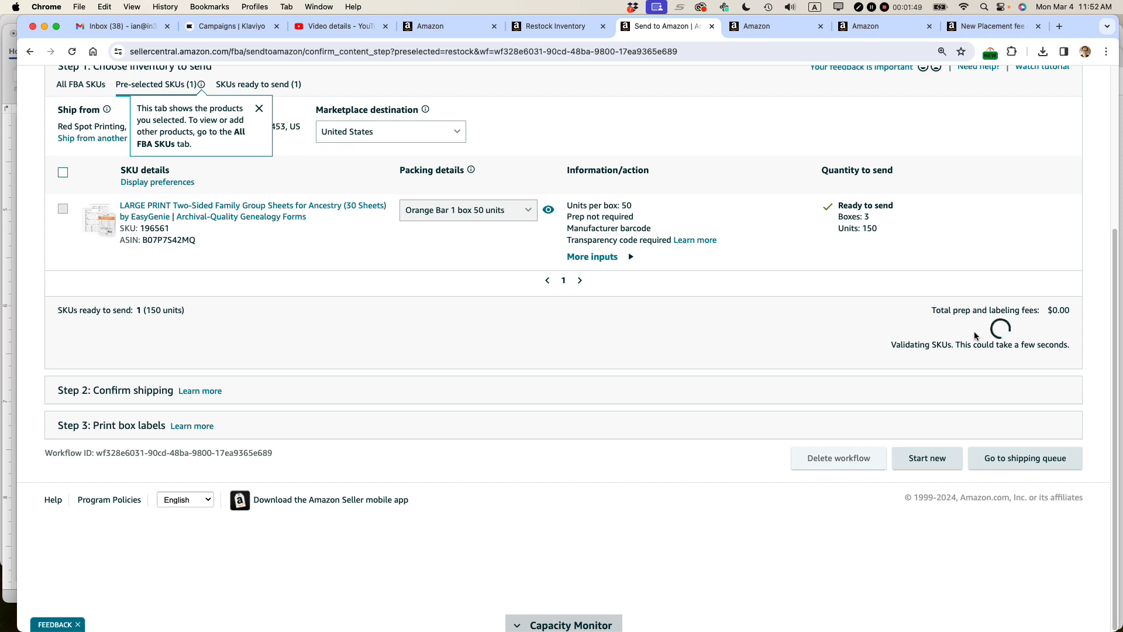
{"action": "mouse_move", "coordinate": [950, 337]}
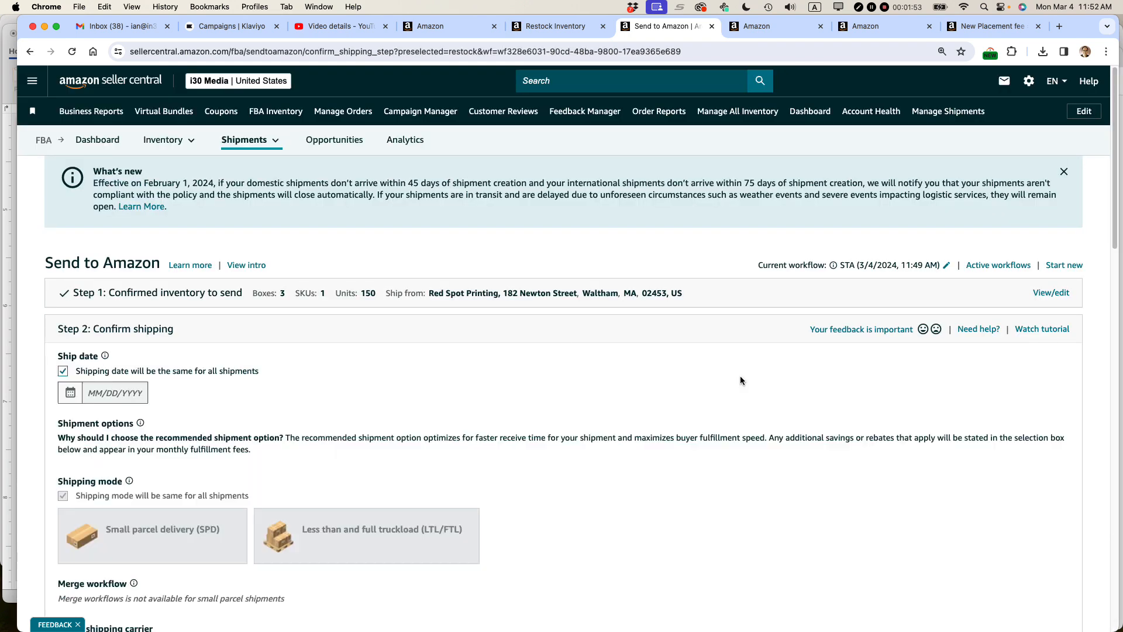
Step: Review the two-shipment partial split at $24.00 while carrier options generate
{"action": "scroll", "scroll_direction": "down", "scroll_amount": 3}
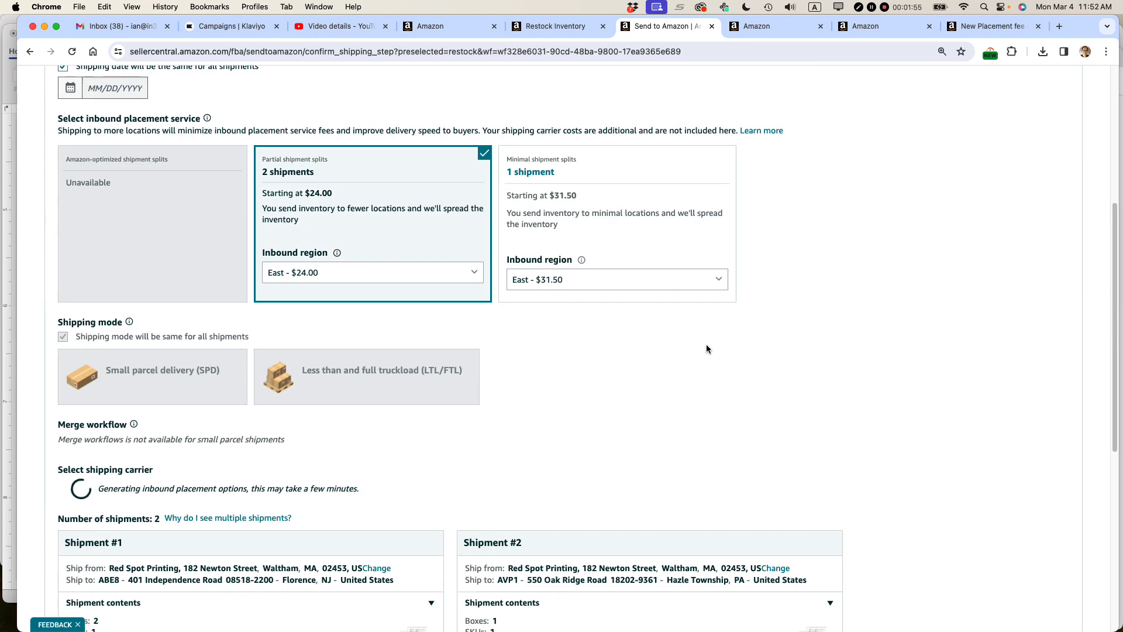
{"action": "scroll", "scroll_direction": "up", "scroll_amount": 3}
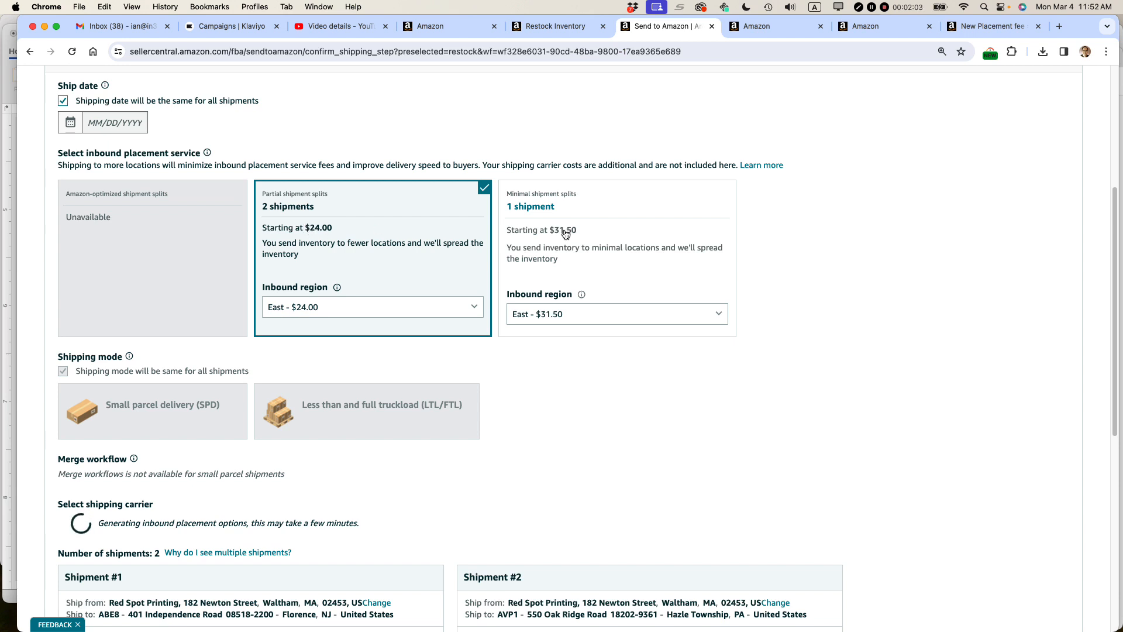
{"action": "mouse_move", "coordinate": [565, 238]}
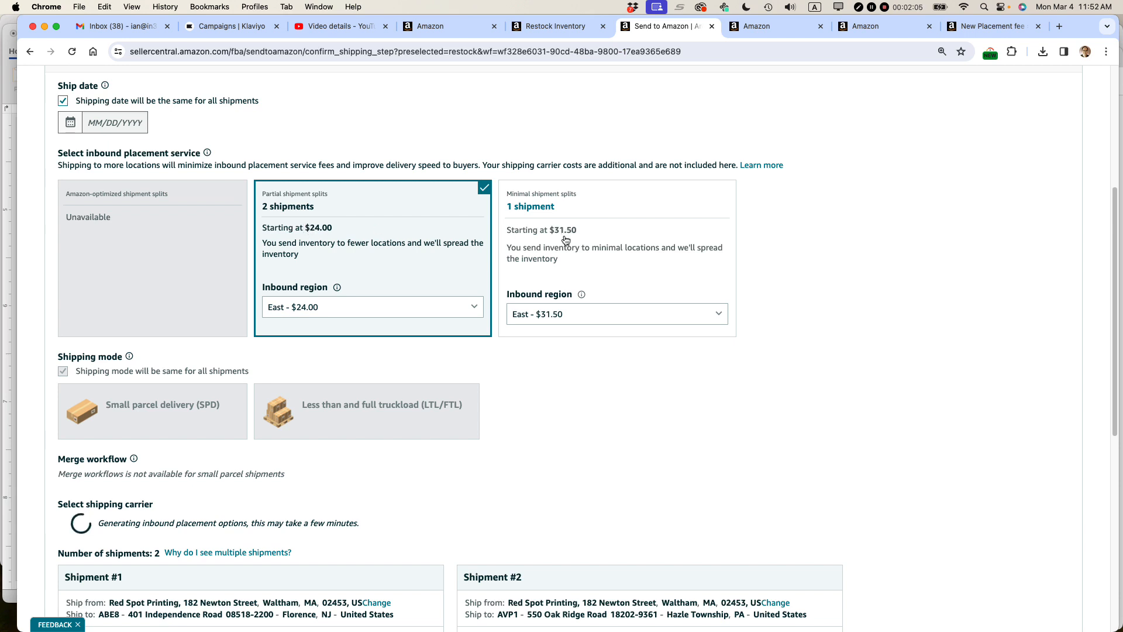
{"action": "mouse_move", "coordinate": [324, 241]}
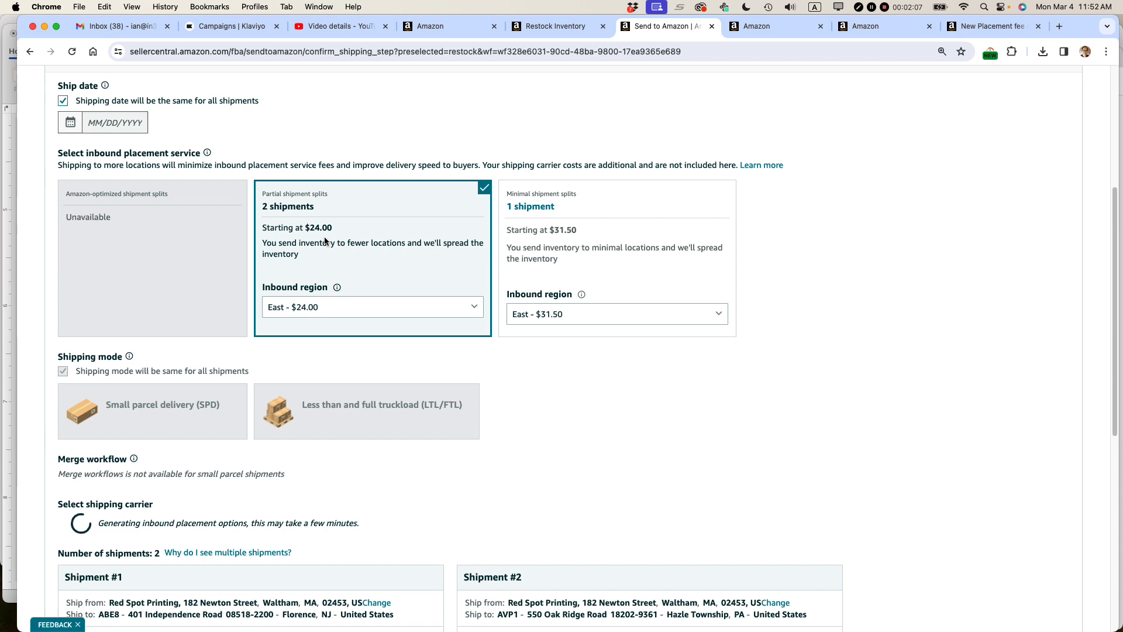
{"action": "mouse_move", "coordinate": [590, 263]}
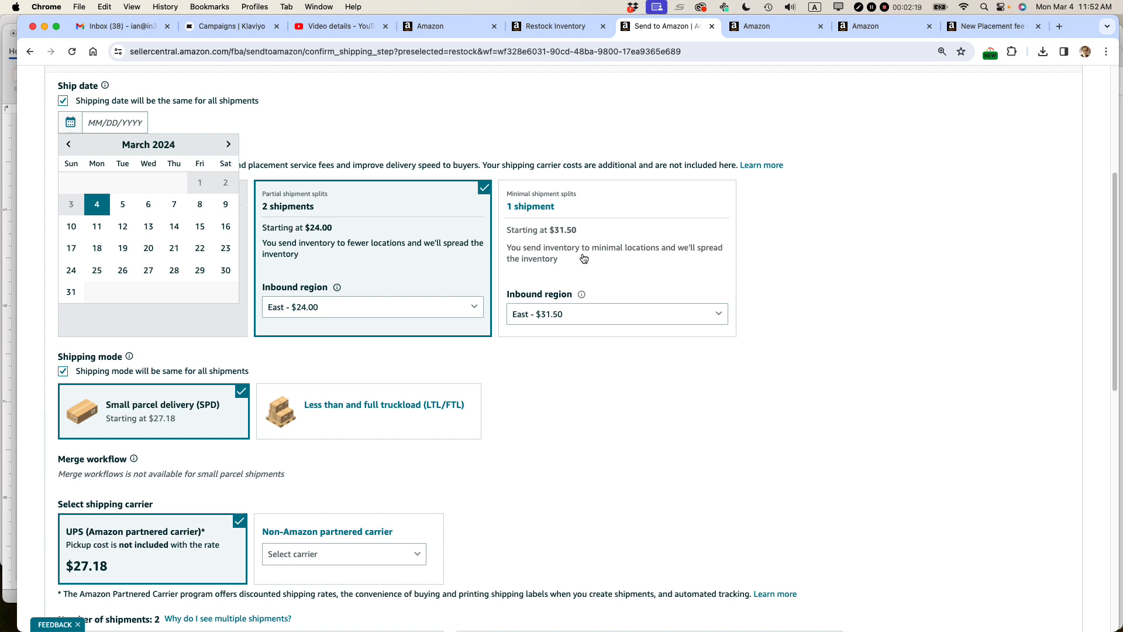
{"action": "mouse_move", "coordinate": [492, 261]}
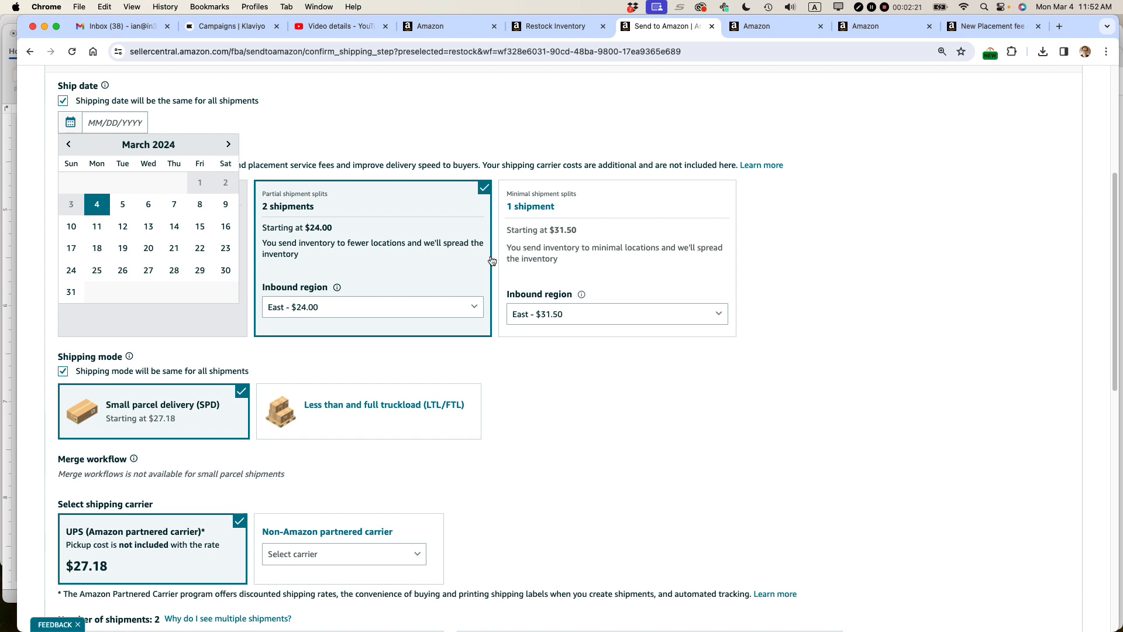
{"action": "mouse_move", "coordinate": [311, 243]}
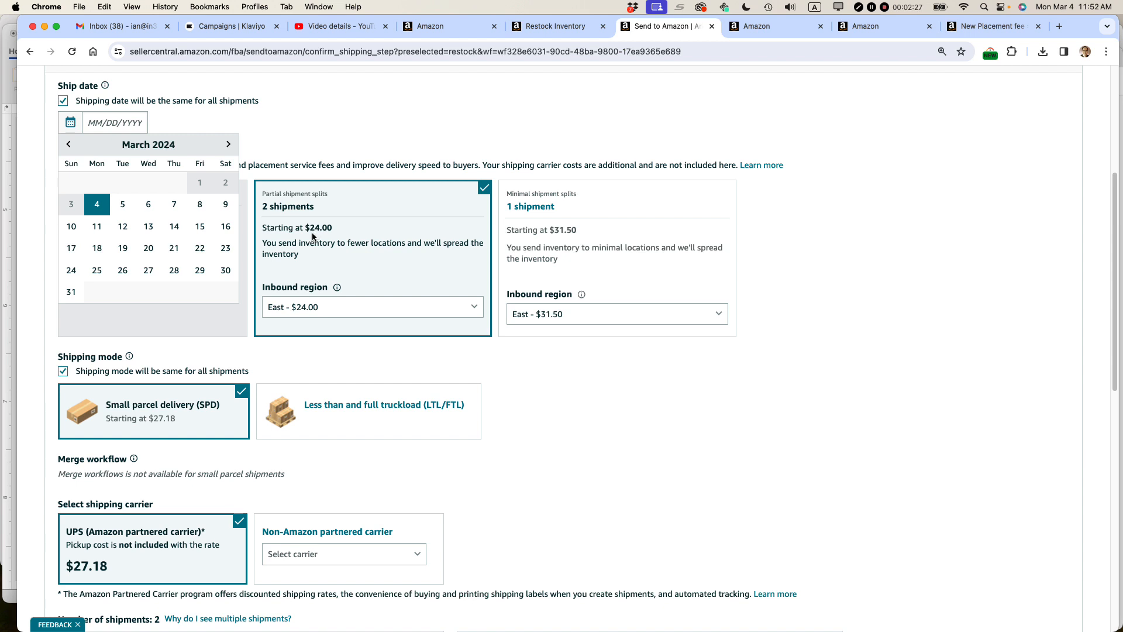
{"action": "left_click", "coordinate": [994, 25]}
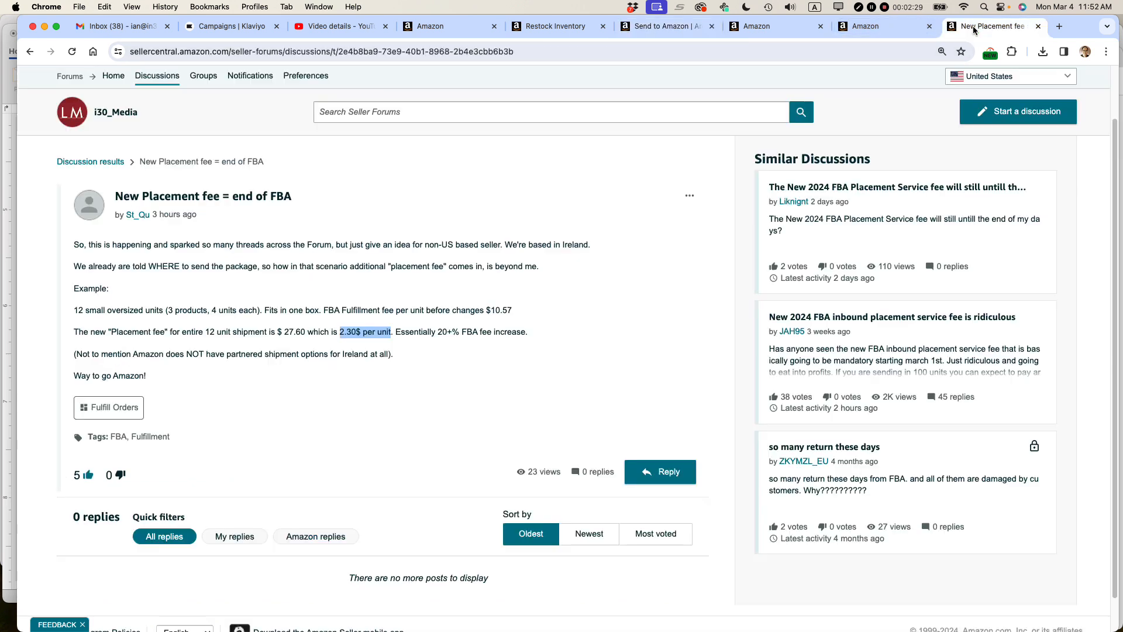
{"action": "mouse_move", "coordinate": [245, 286]}
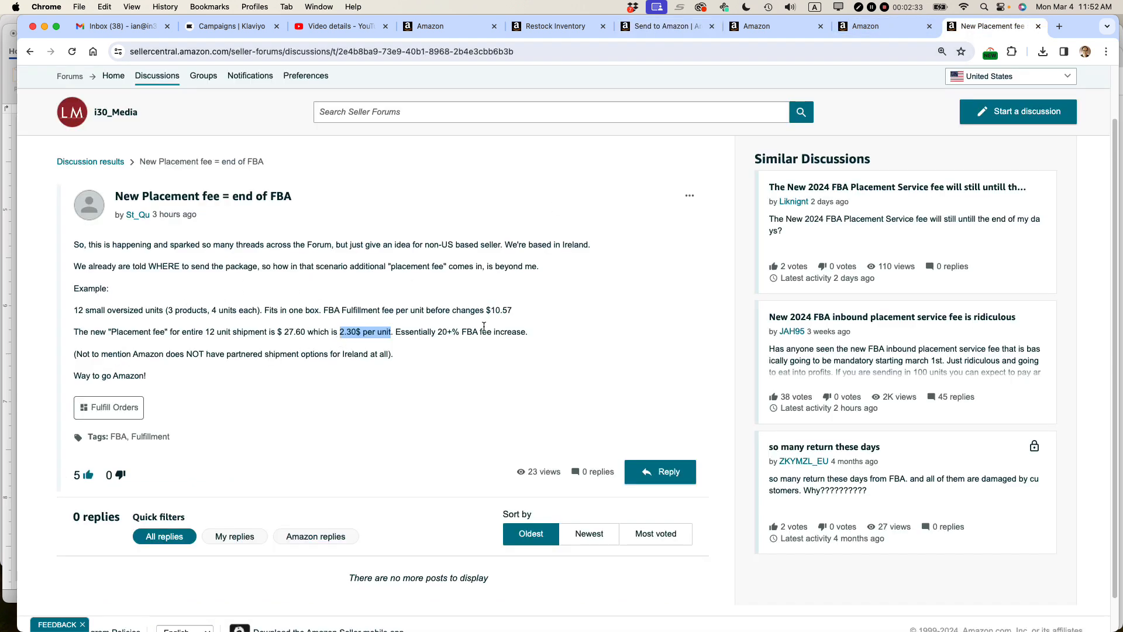
{"action": "mouse_move", "coordinate": [638, 54]}
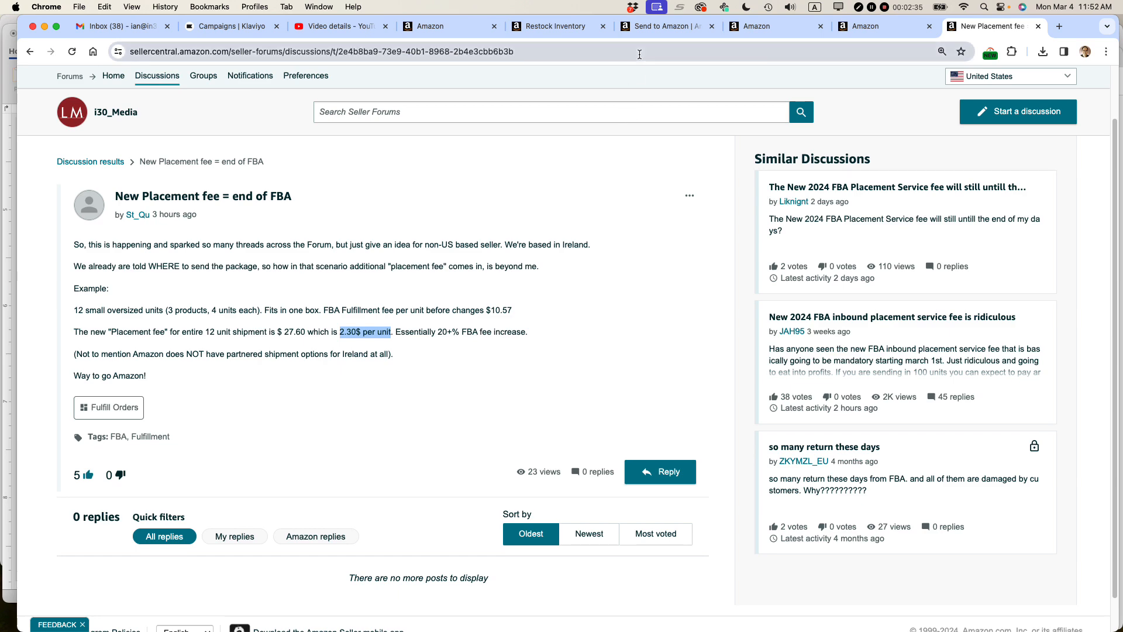
{"action": "left_click", "coordinate": [666, 25]}
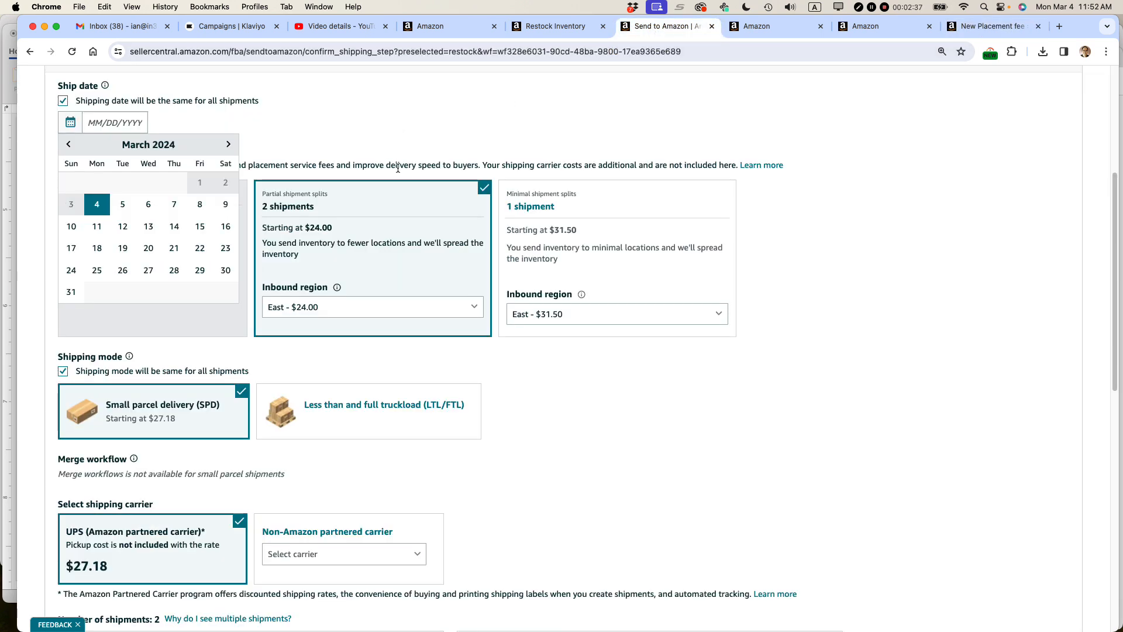
Step: Choose March 4, 2024 as the ship date and review the $51.18 shipment fee details
{"action": "left_click", "coordinate": [97, 204]}
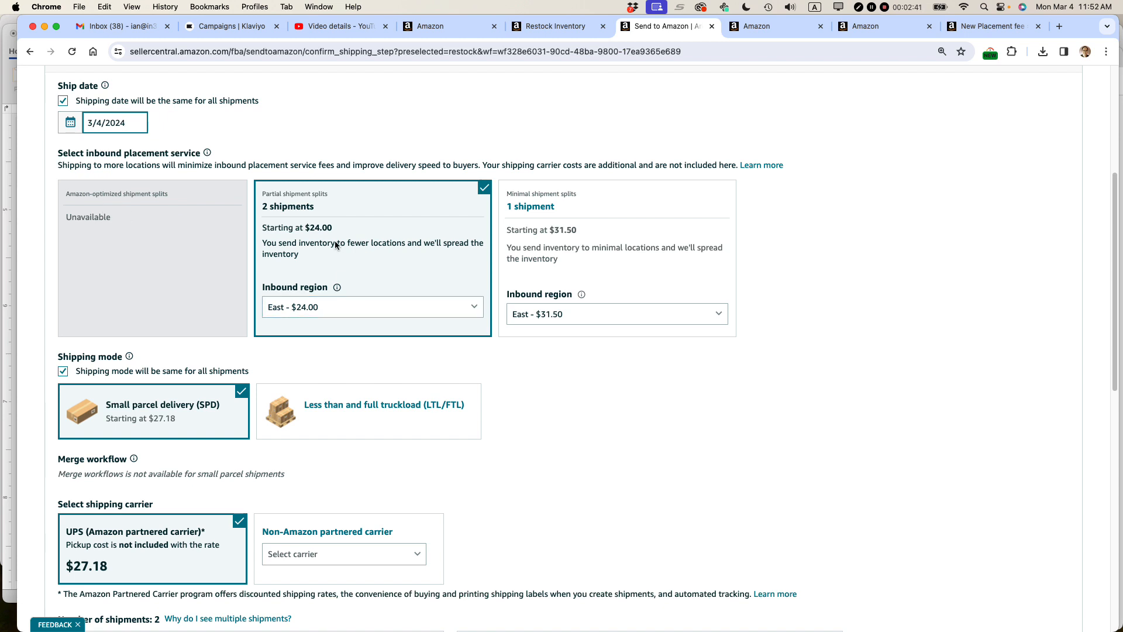
{"action": "mouse_move", "coordinate": [350, 269]}
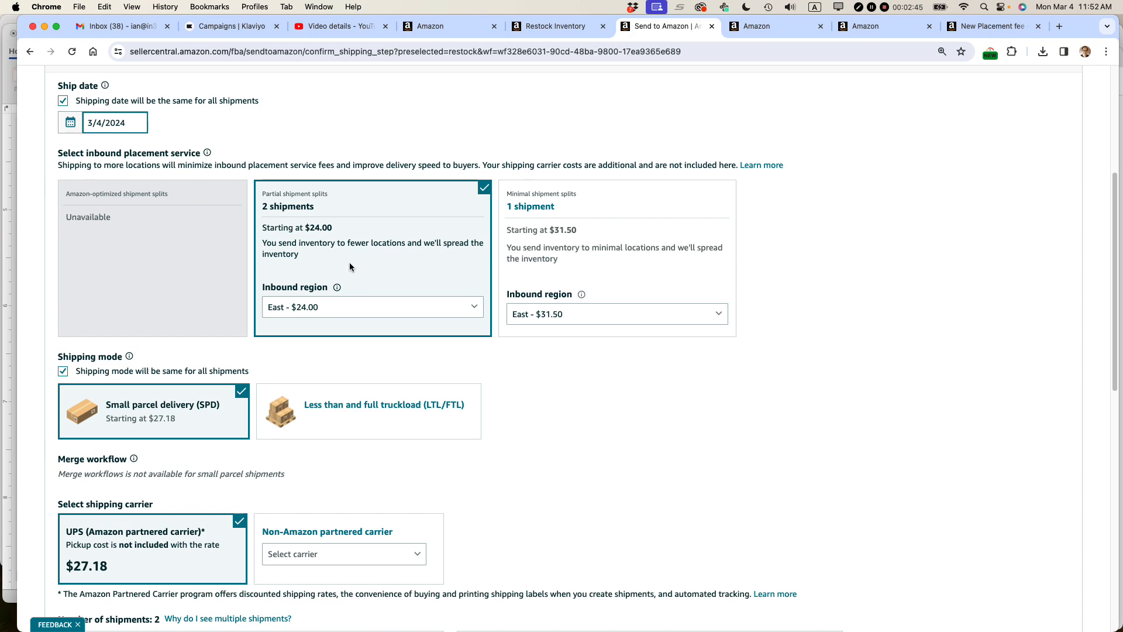
{"action": "scroll", "scroll_direction": "down", "scroll_amount": 3}
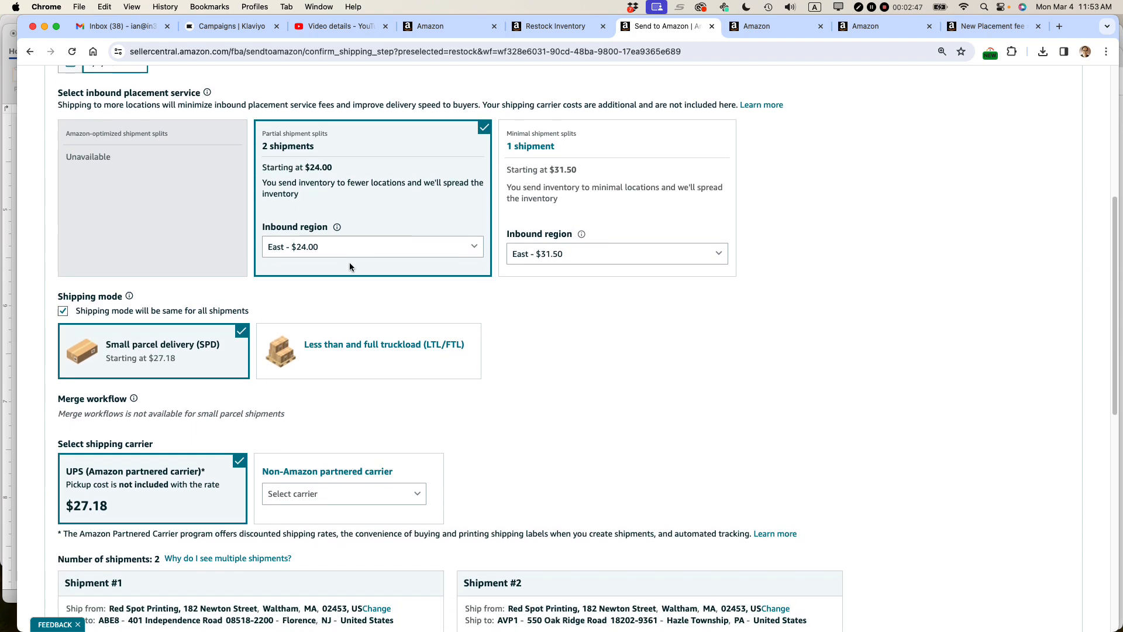
{"action": "scroll", "scroll_direction": "down", "scroll_amount": 3}
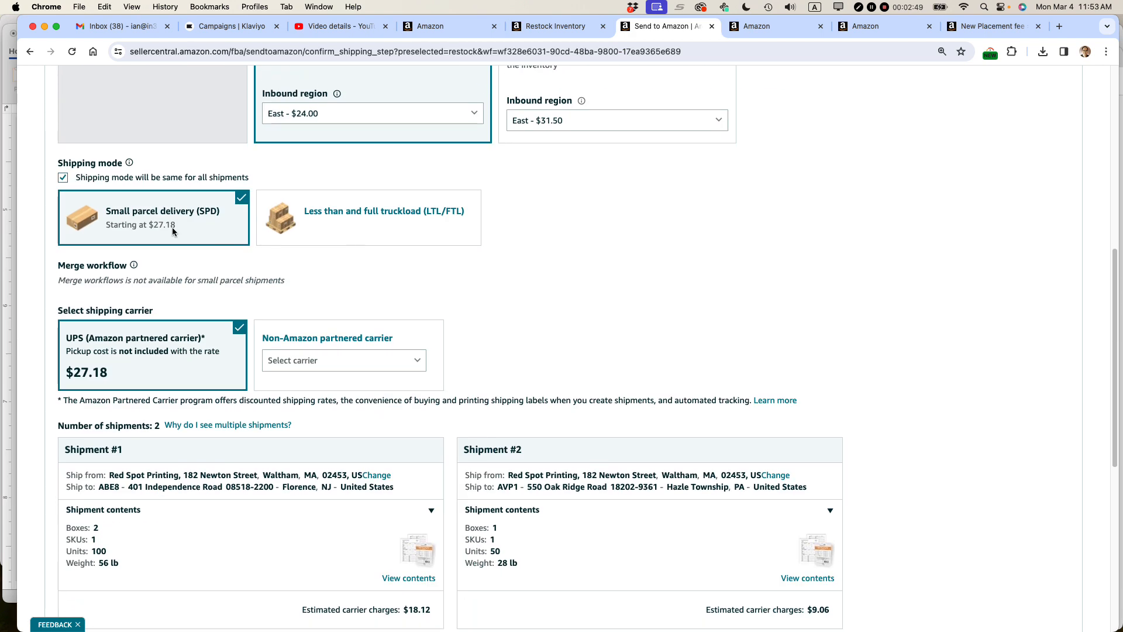
{"action": "scroll", "scroll_direction": "down", "scroll_amount": 3}
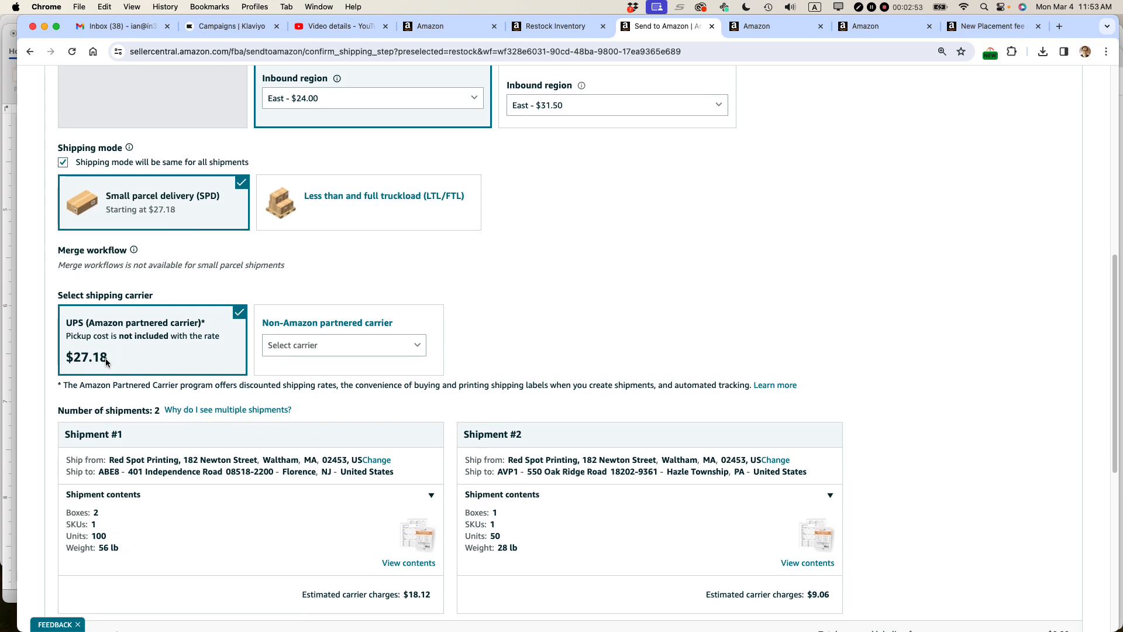
{"action": "scroll", "scroll_direction": "down", "scroll_amount": 3}
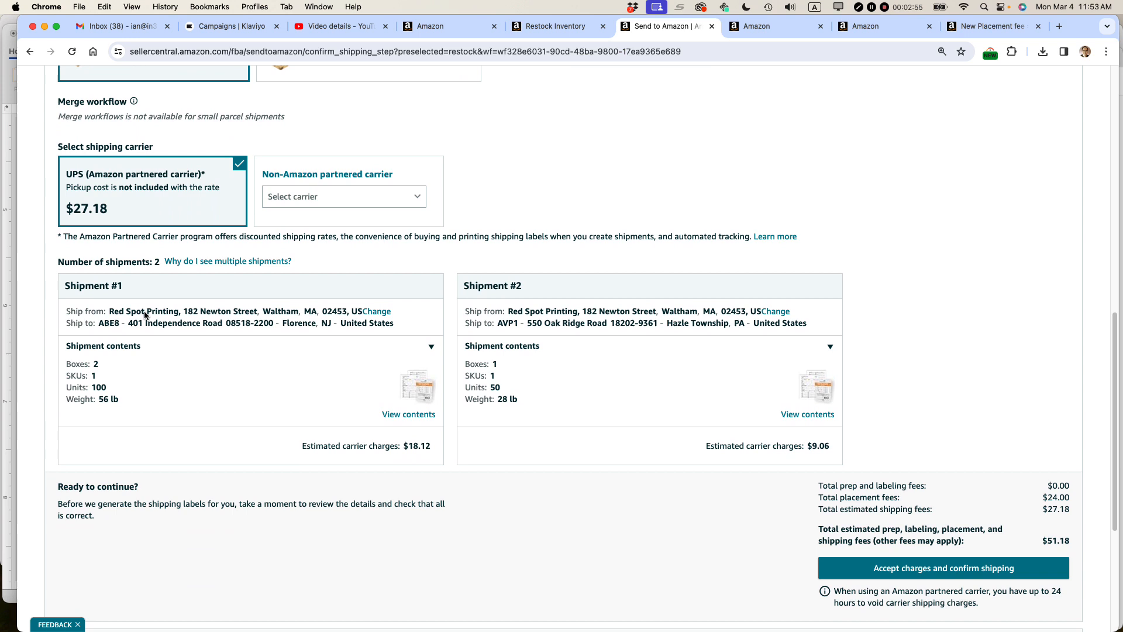
{"action": "mouse_move", "coordinate": [251, 336]}
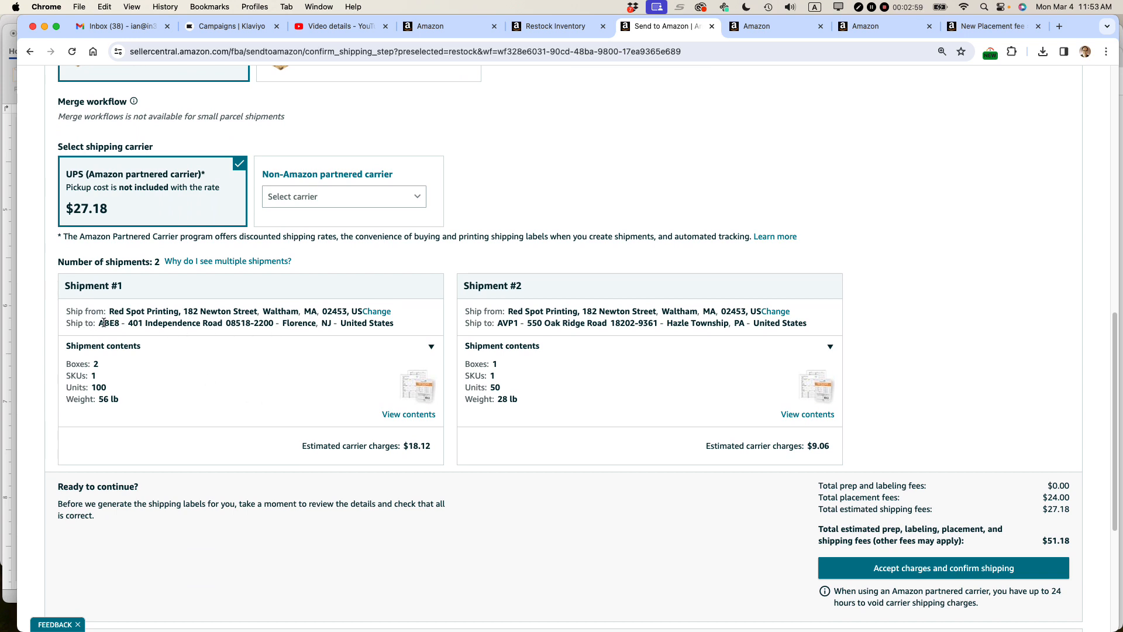
{"action": "mouse_move", "coordinate": [521, 337]}
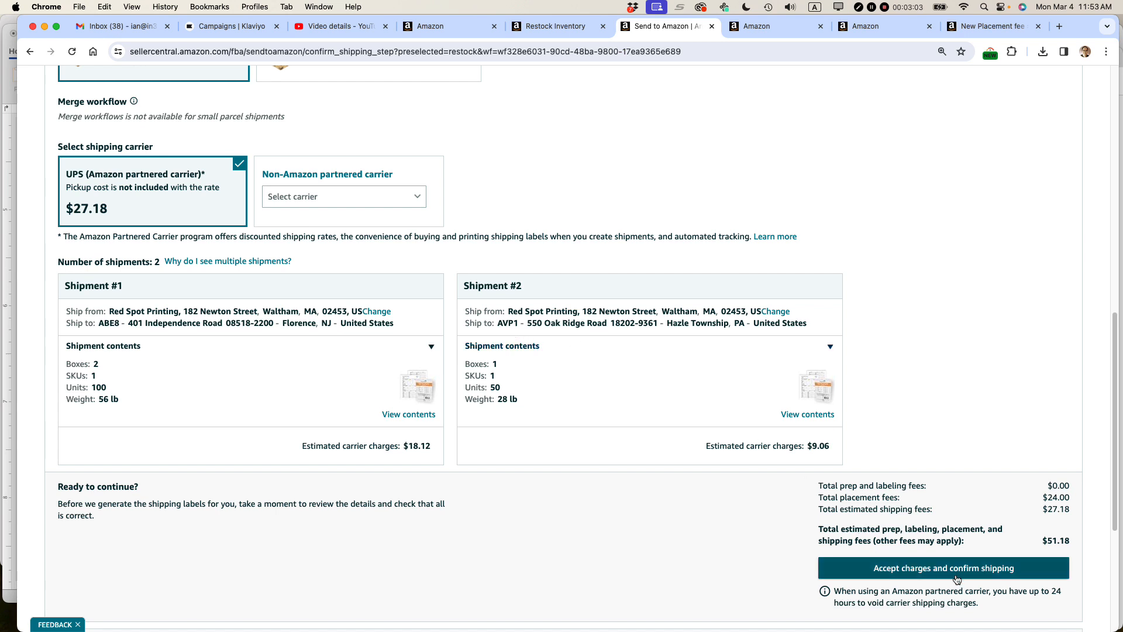
{"action": "mouse_move", "coordinate": [1106, 564]}
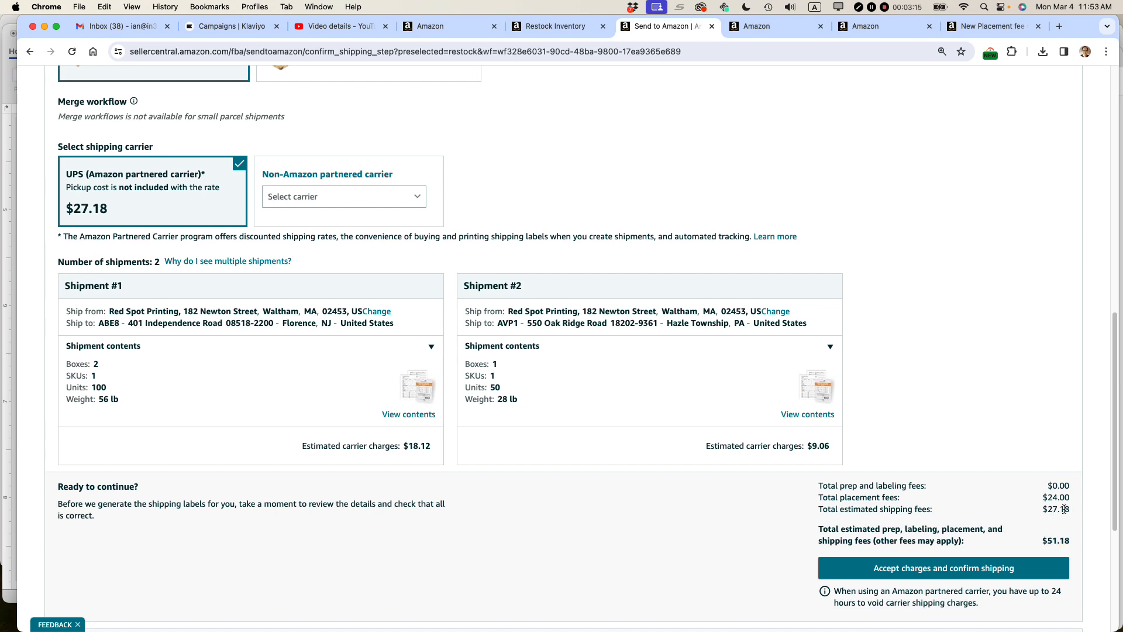
Step: Highlight the $24.00 placement fee, then accept the $51.18 charges and confirm UPS shipping
{"action": "double_click", "coordinate": [1055, 509]}
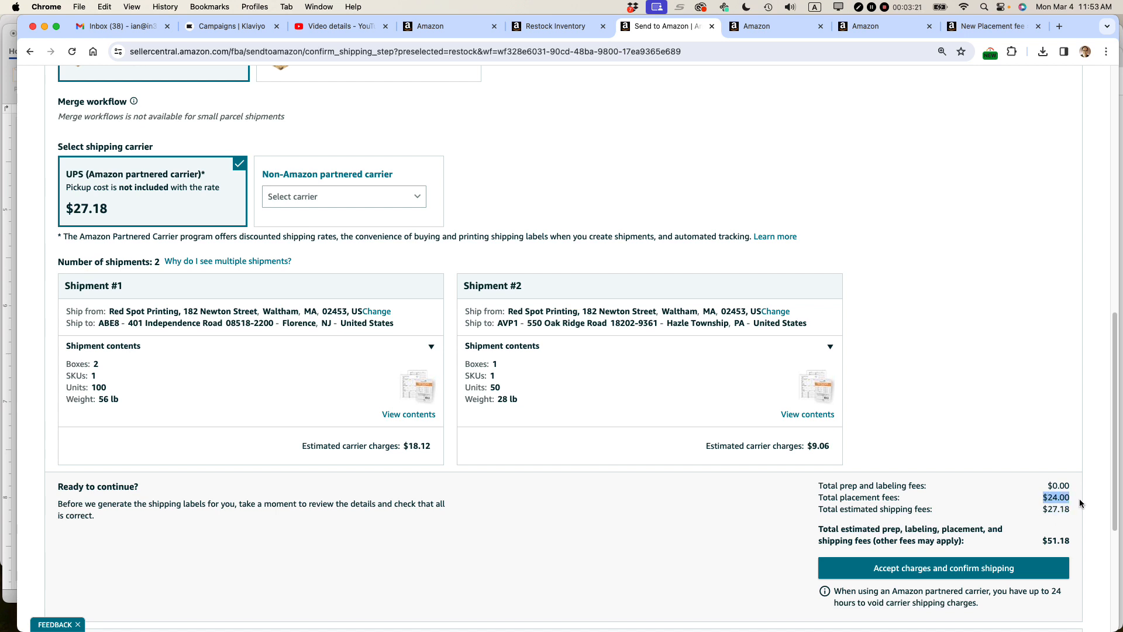
{"action": "mouse_move", "coordinate": [1074, 528]}
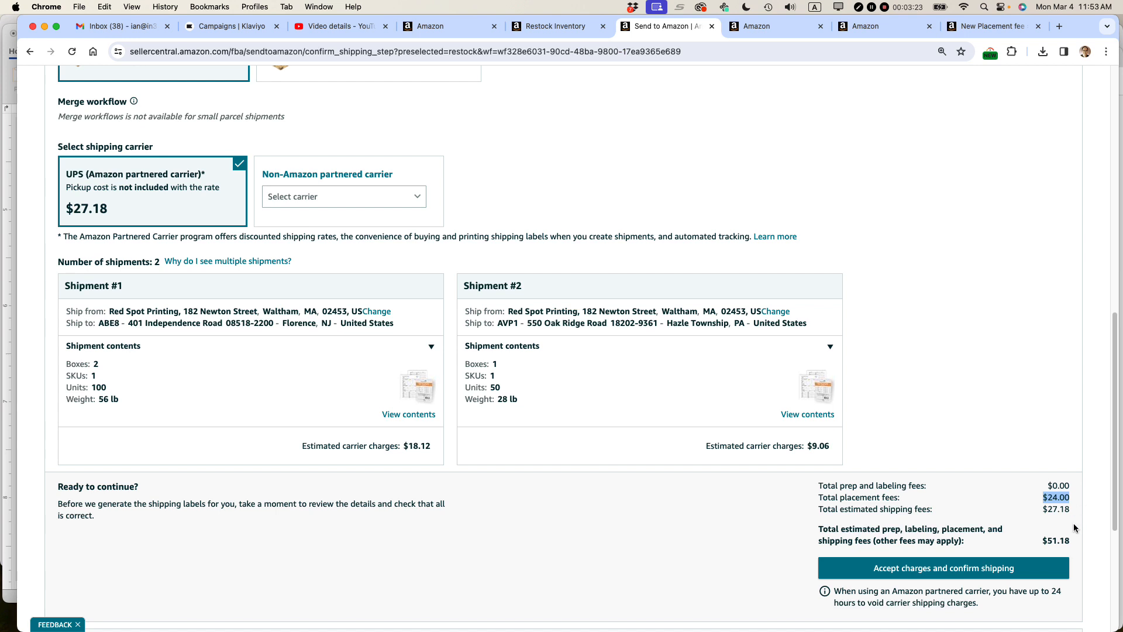
{"action": "mouse_move", "coordinate": [974, 513]}
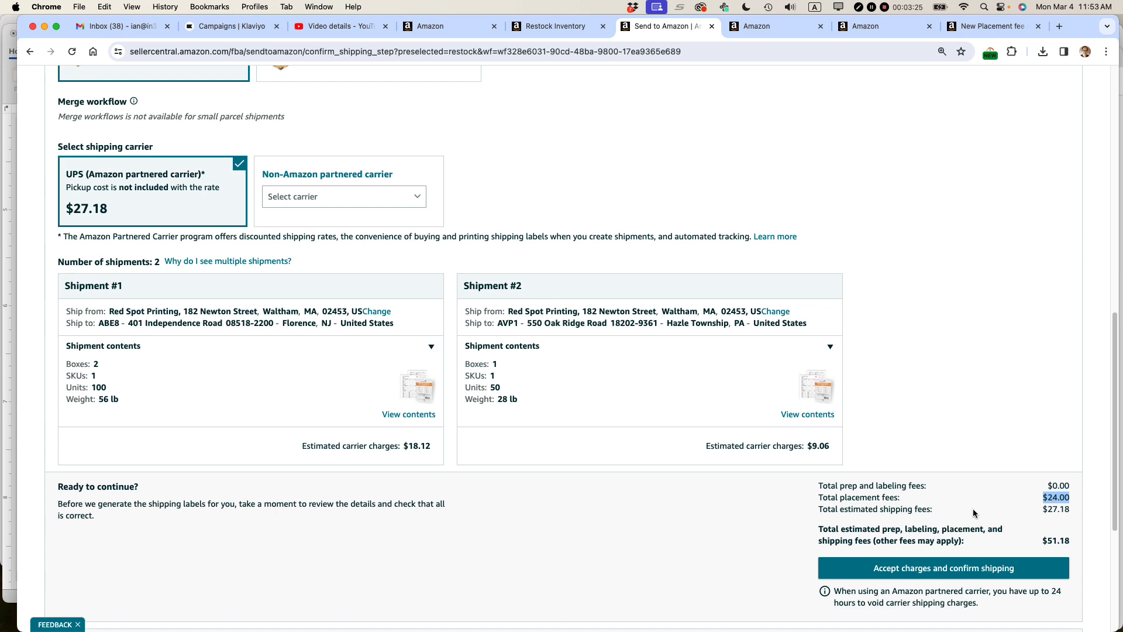
{"action": "left_click", "coordinate": [942, 567]}
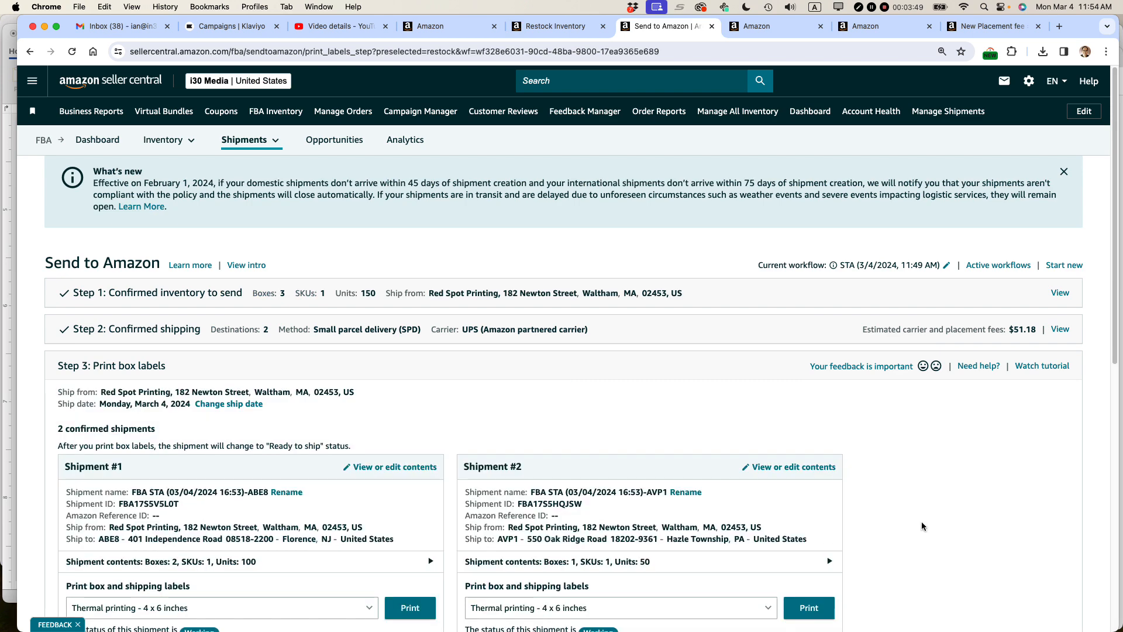
Step: Review the two Working shipments set for 4x6 thermal labels on the box-label step
{"action": "scroll", "scroll_direction": "down", "scroll_amount": 3}
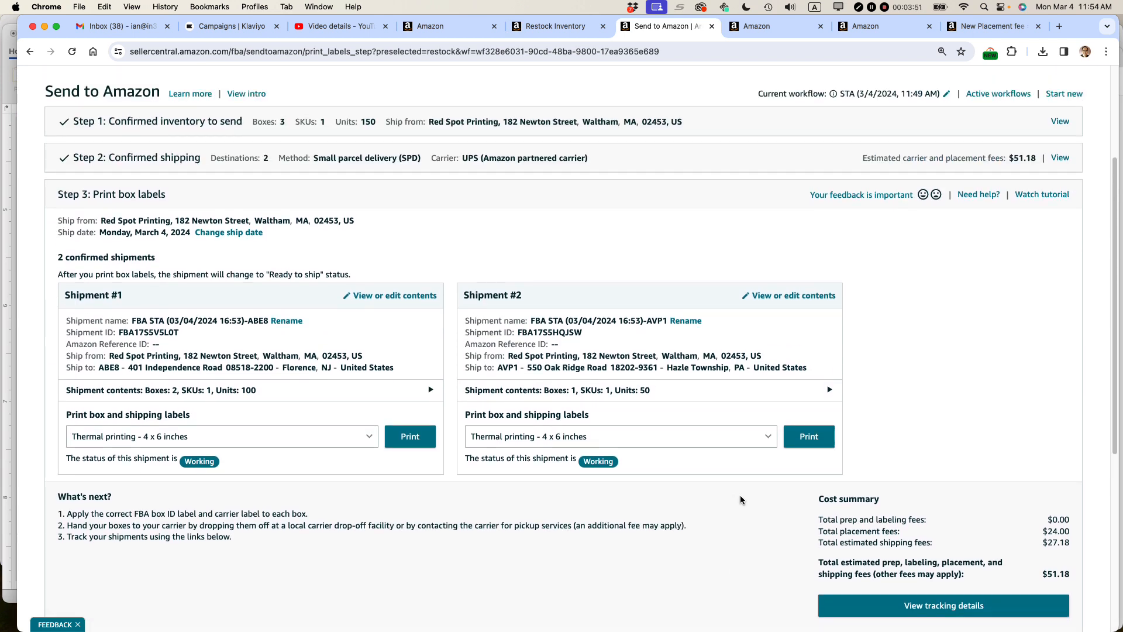
{"action": "mouse_move", "coordinate": [253, 315]}
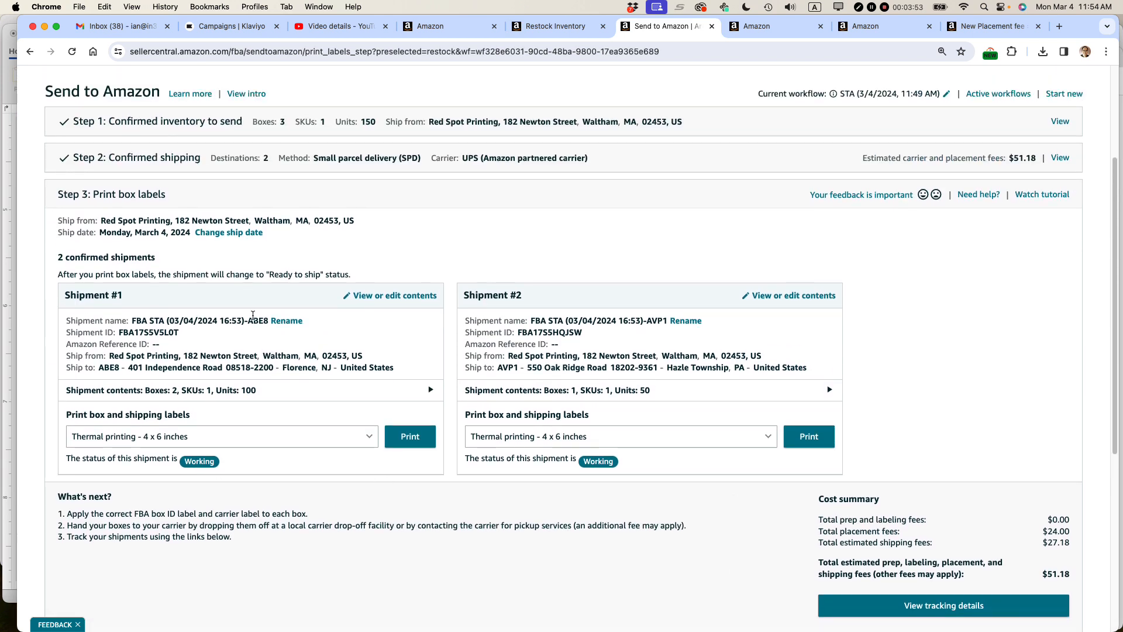
{"action": "mouse_move", "coordinate": [287, 320]}
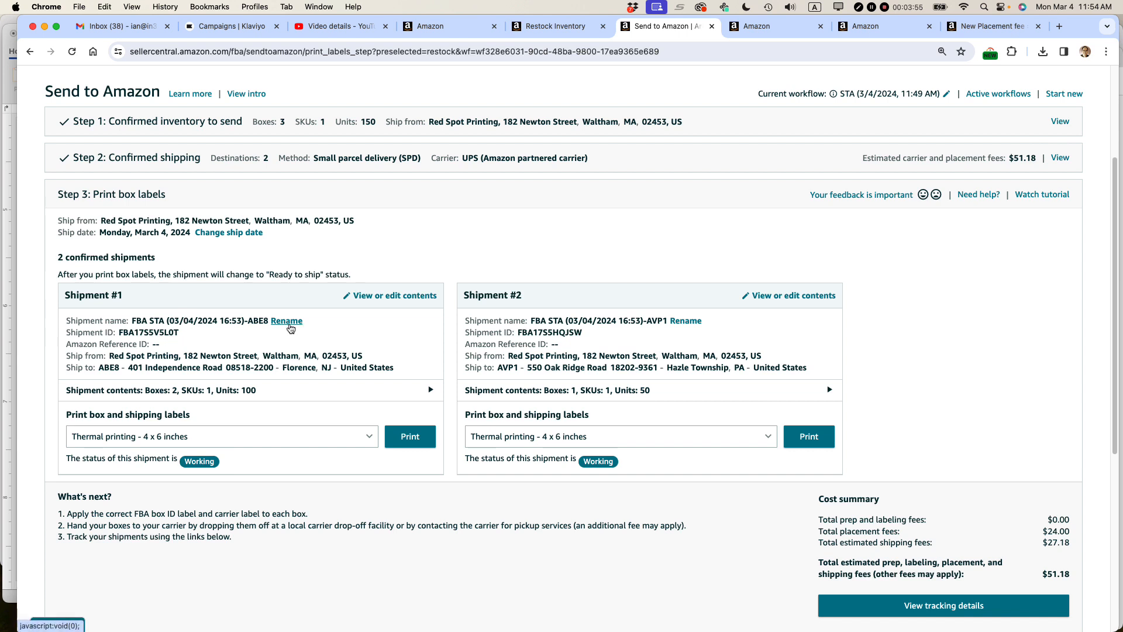